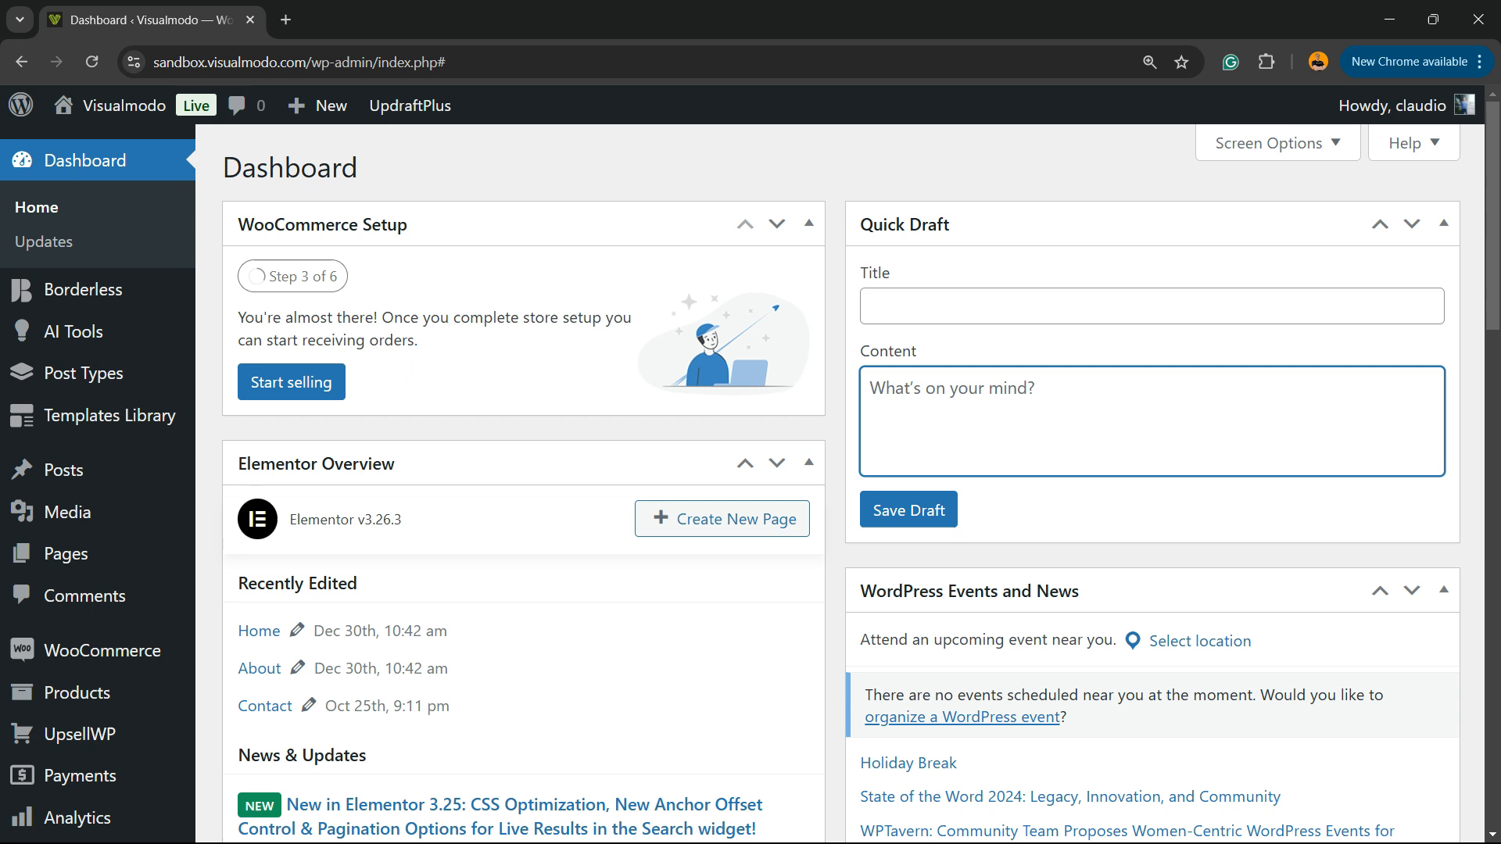
Go to the Add New Plugin page of the WordPress admin.
left_click(957, 388)
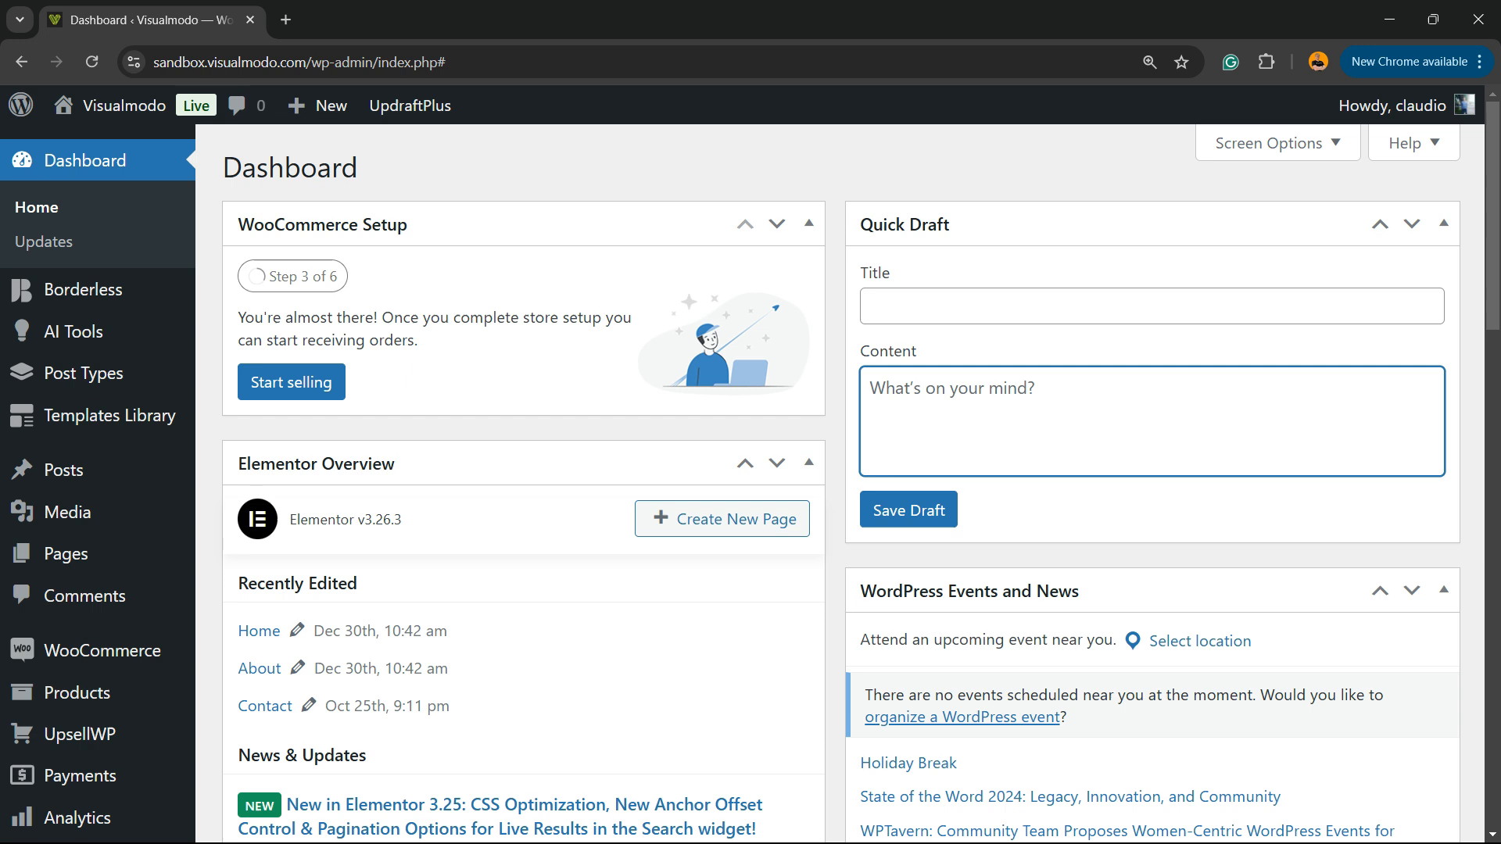
left_click(957, 388)
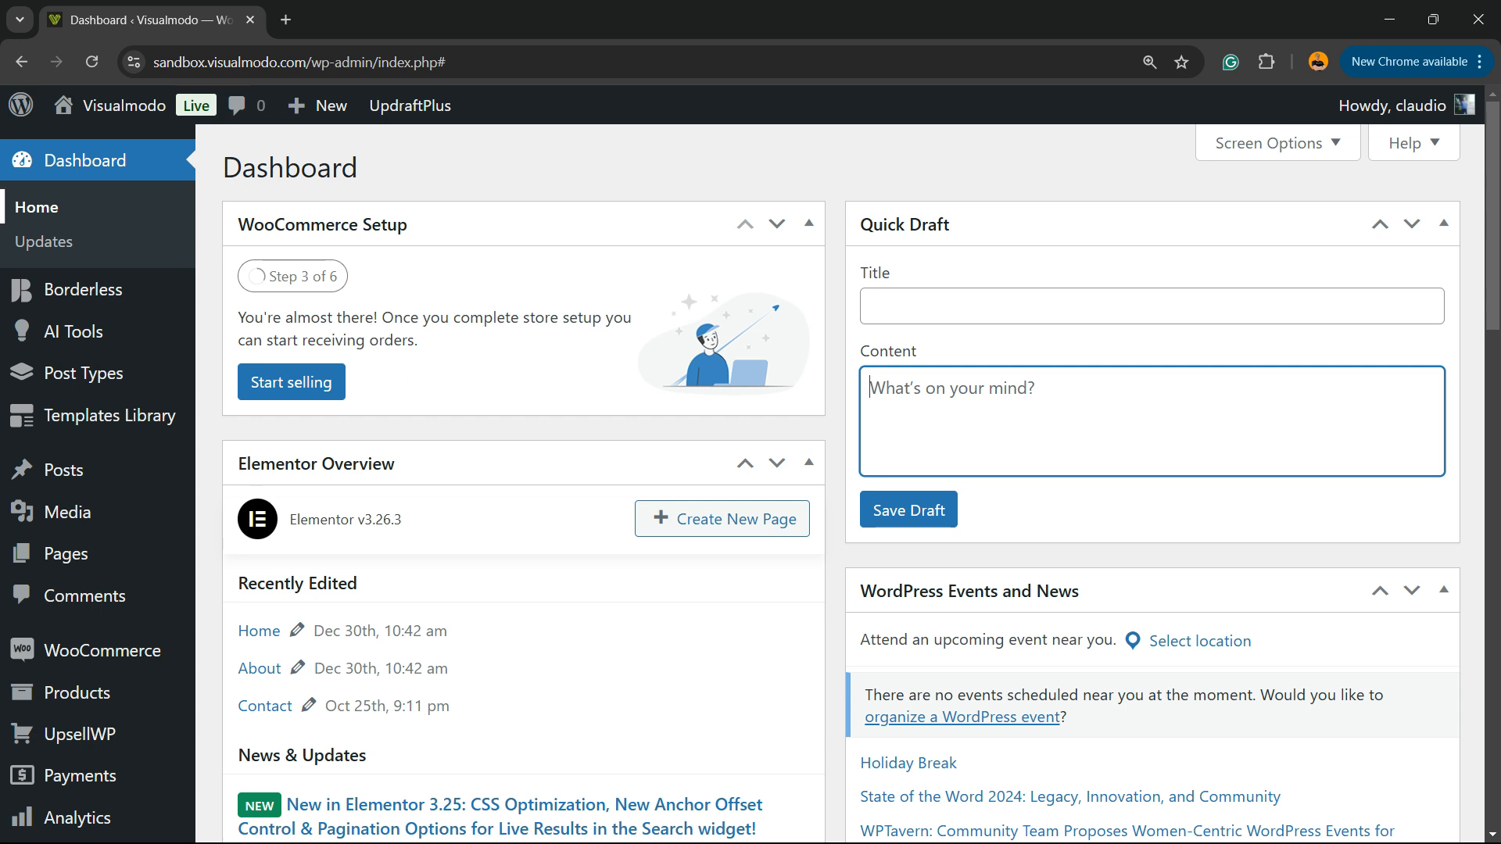
scroll("down", 3)
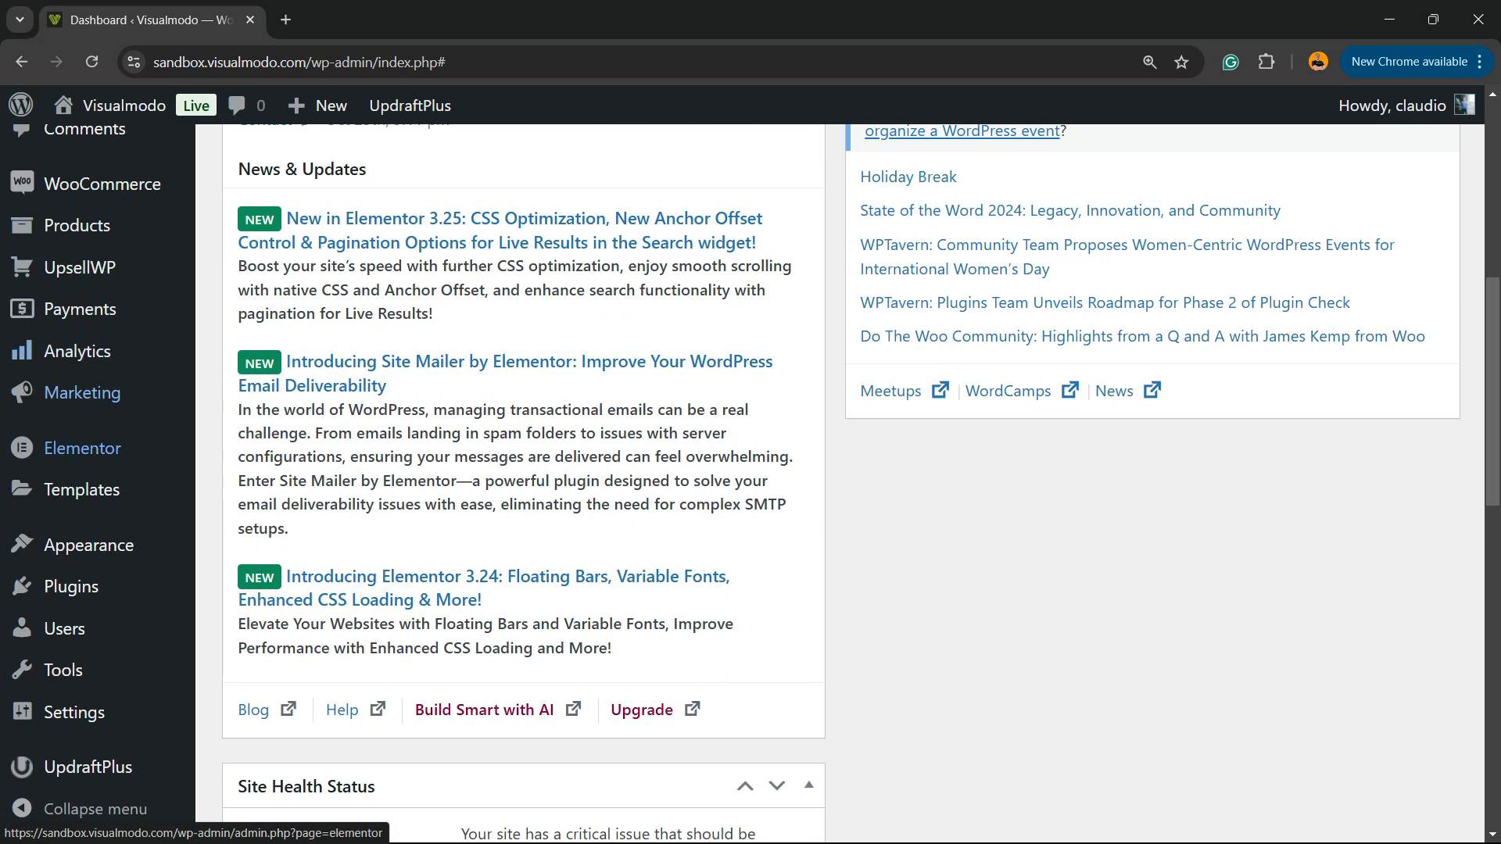
mouse_move(71, 586)
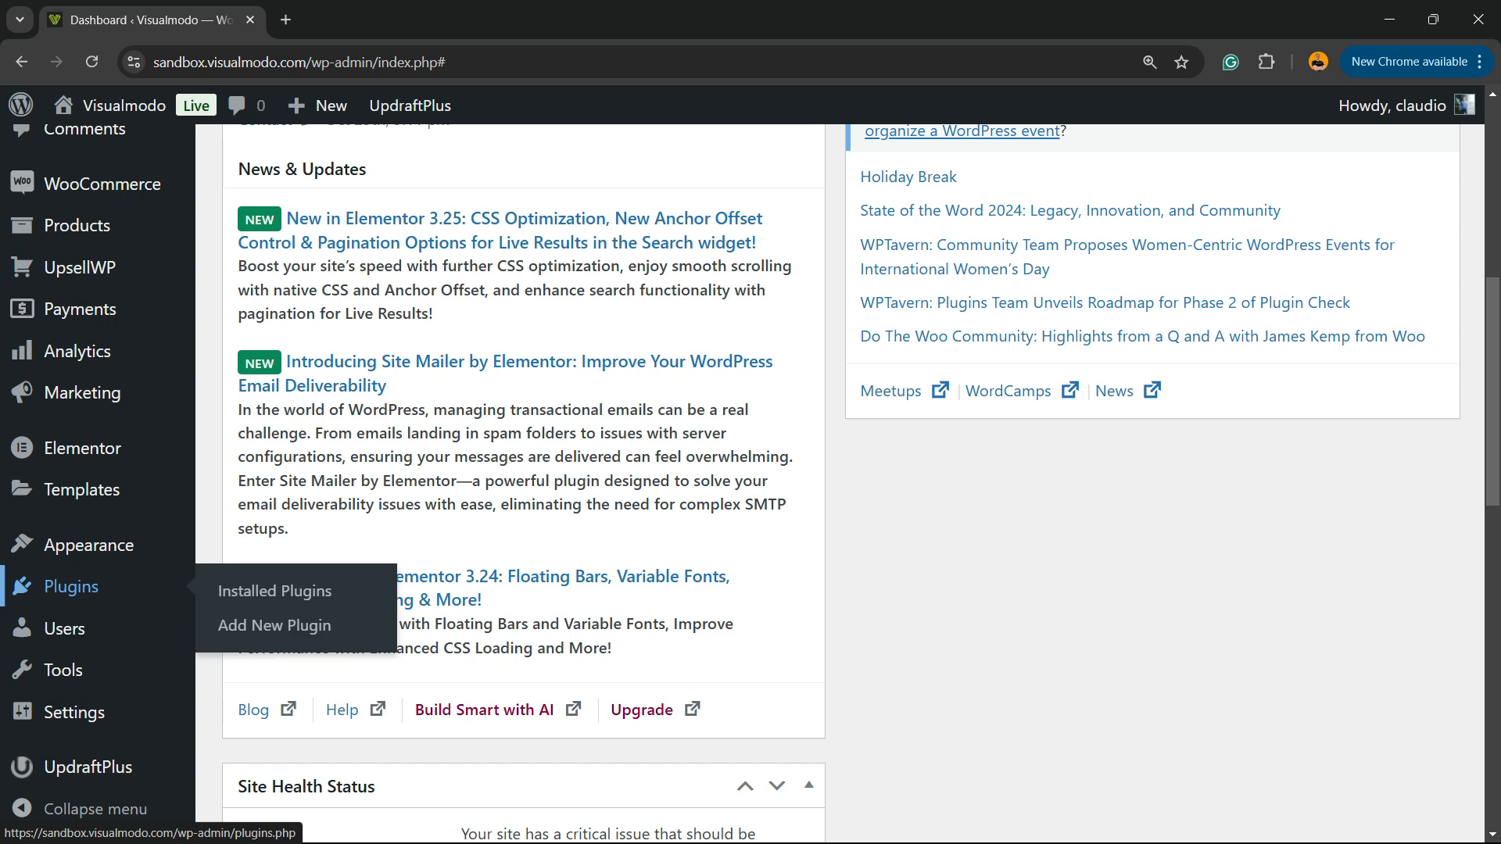
left_click(273, 626)
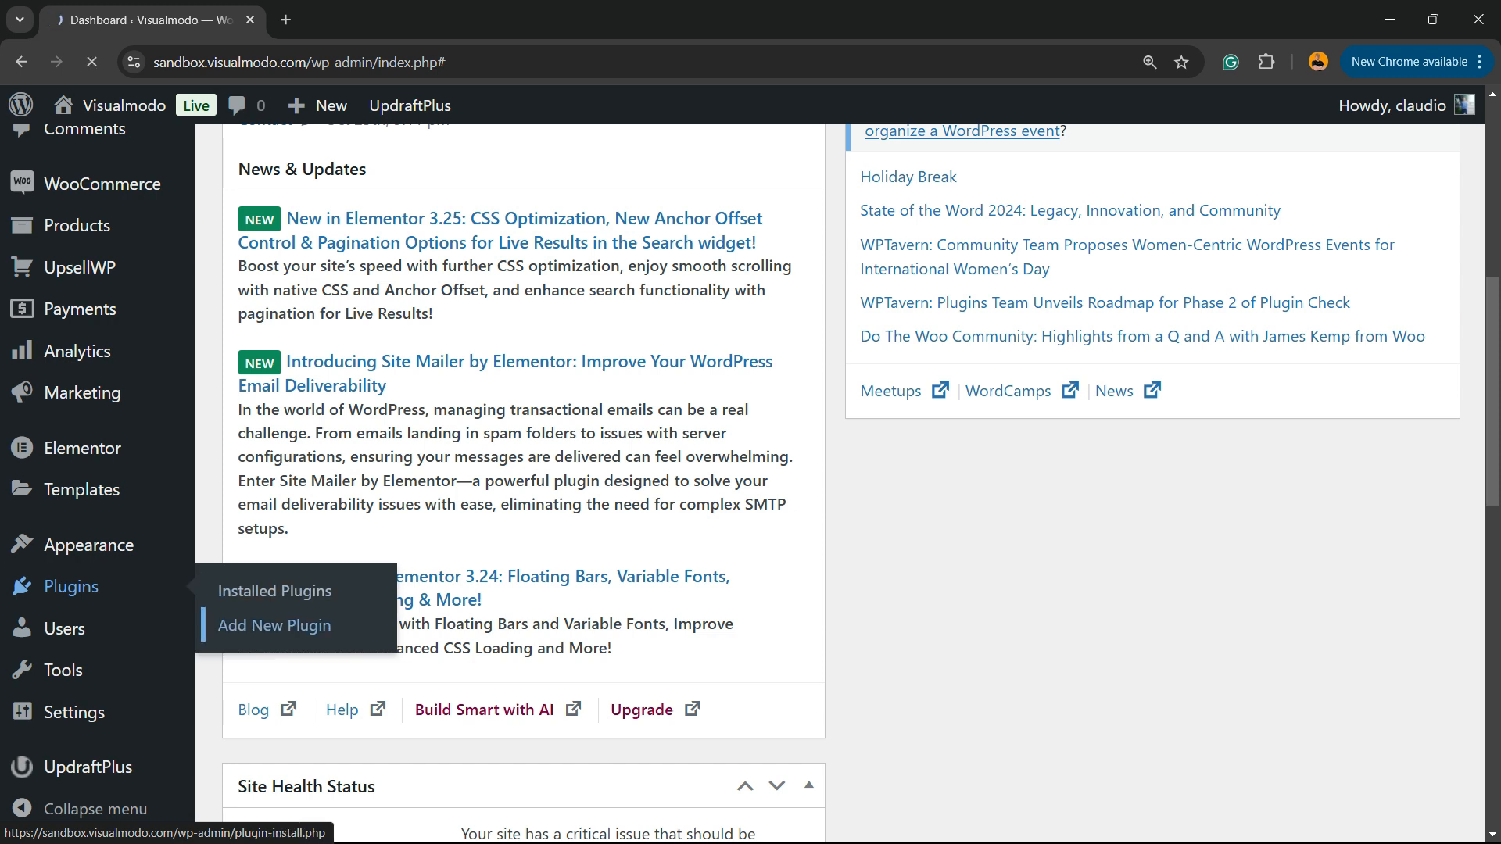
Search installable plugins for 'UpdraftPlus' and confirm it is listed as Active.
left_click(272, 625)
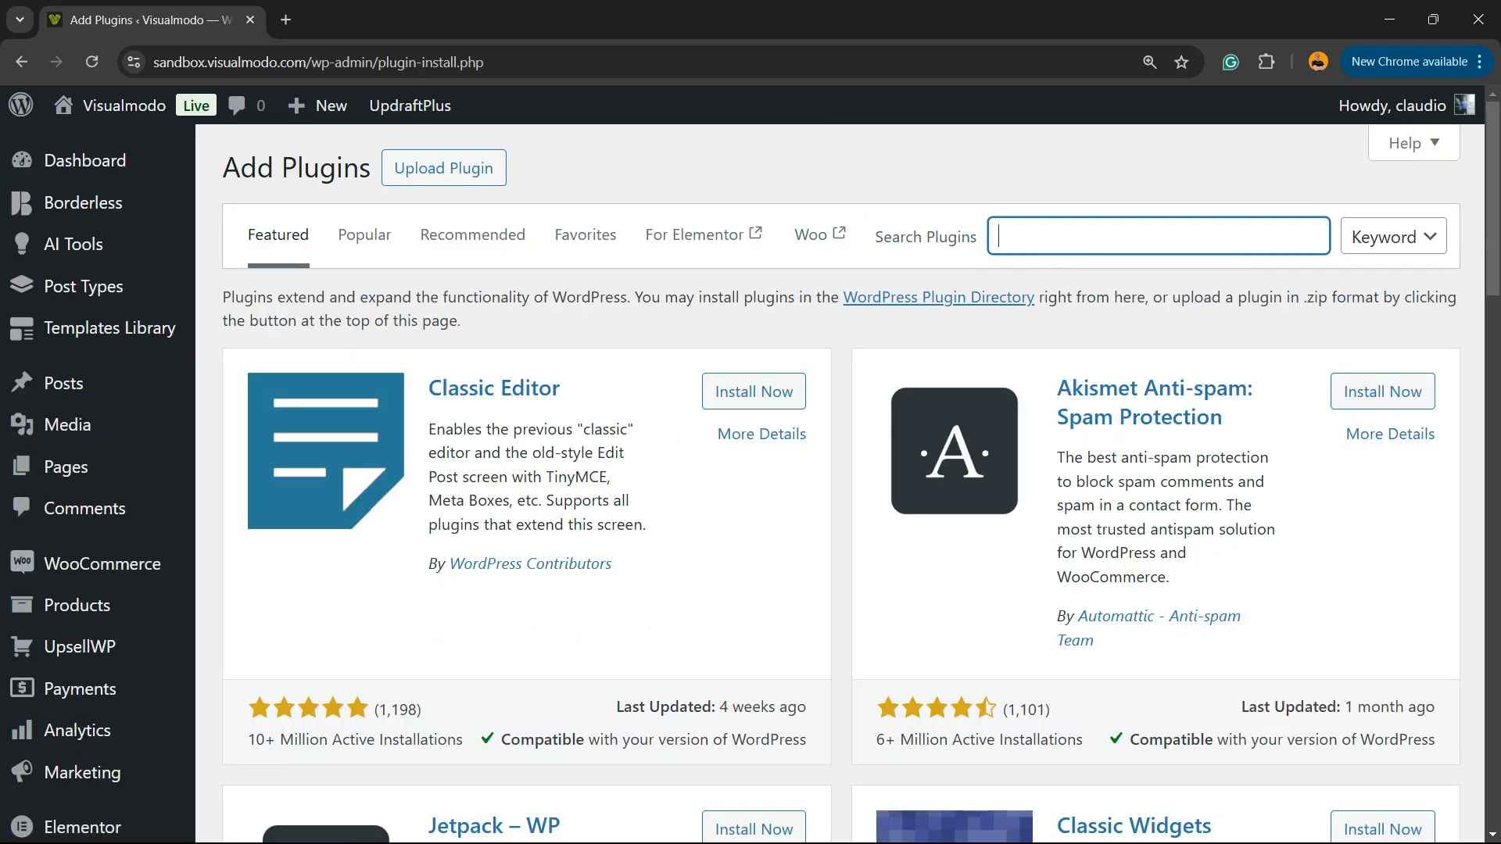
type("UpdraftPlus")
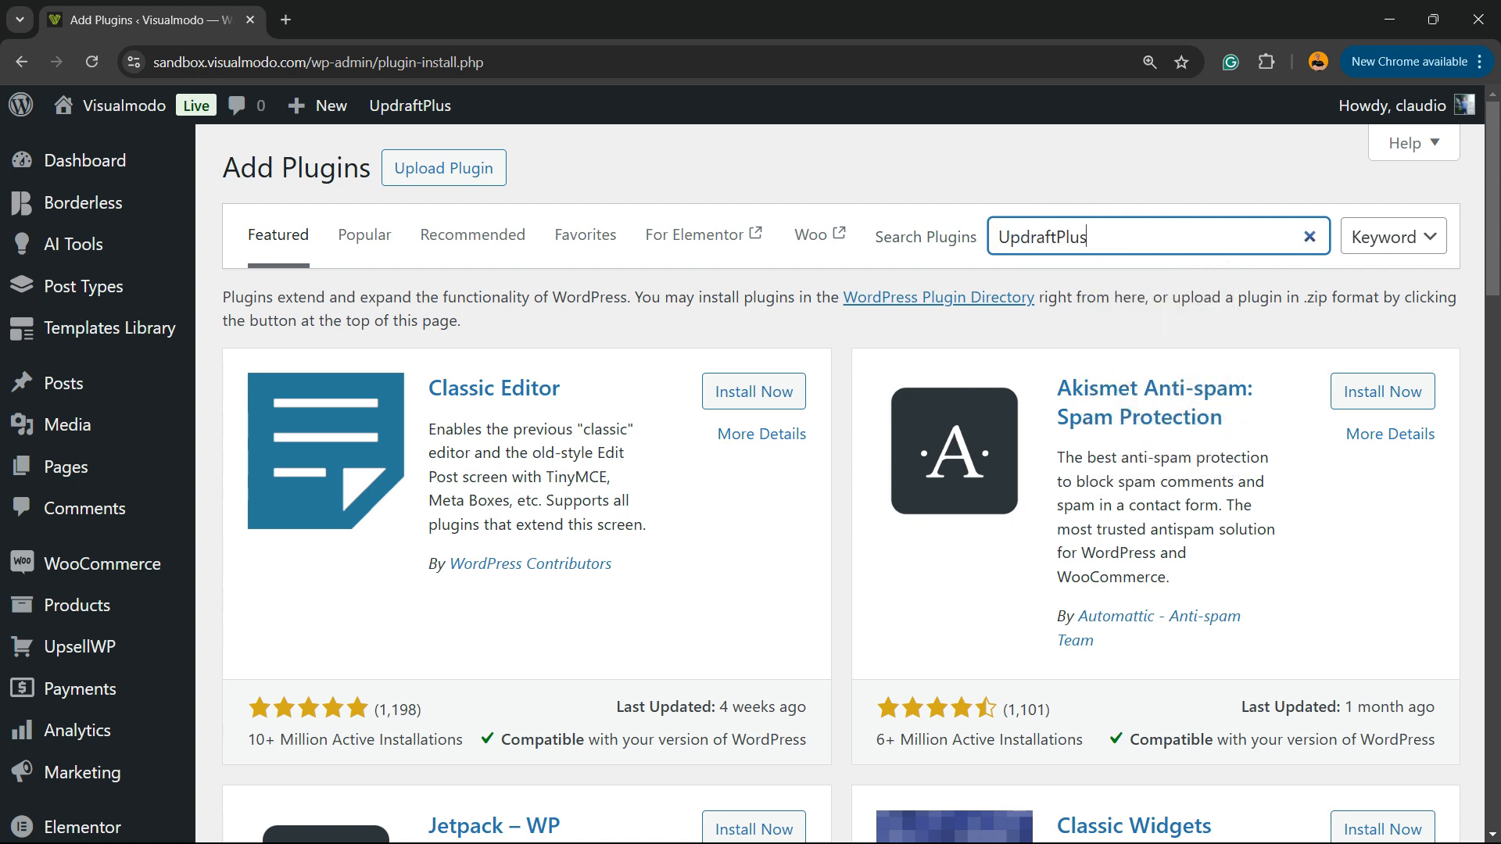
key("Enter")
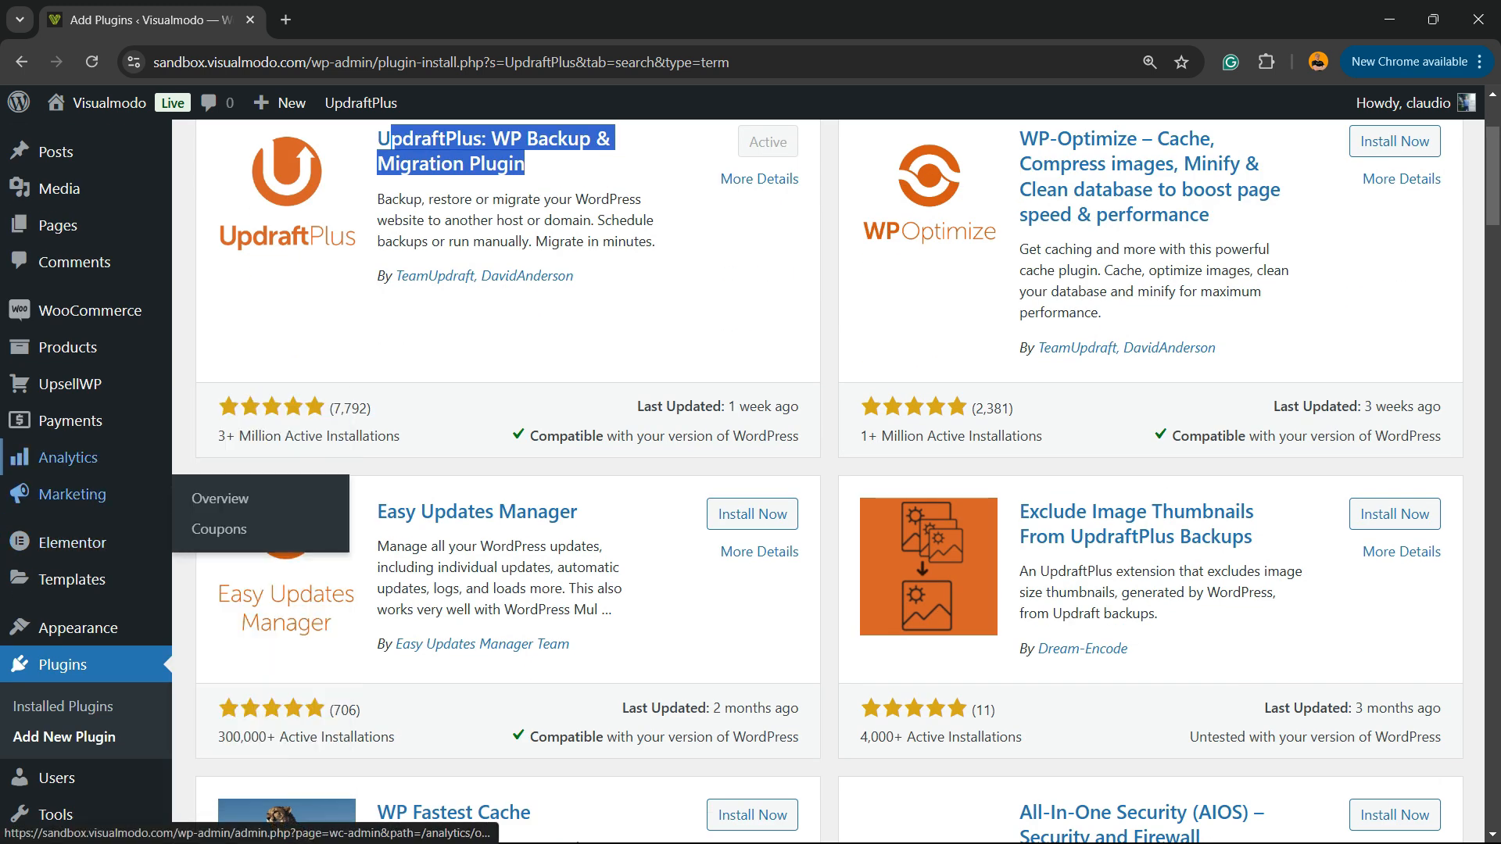
scroll("down", 3)
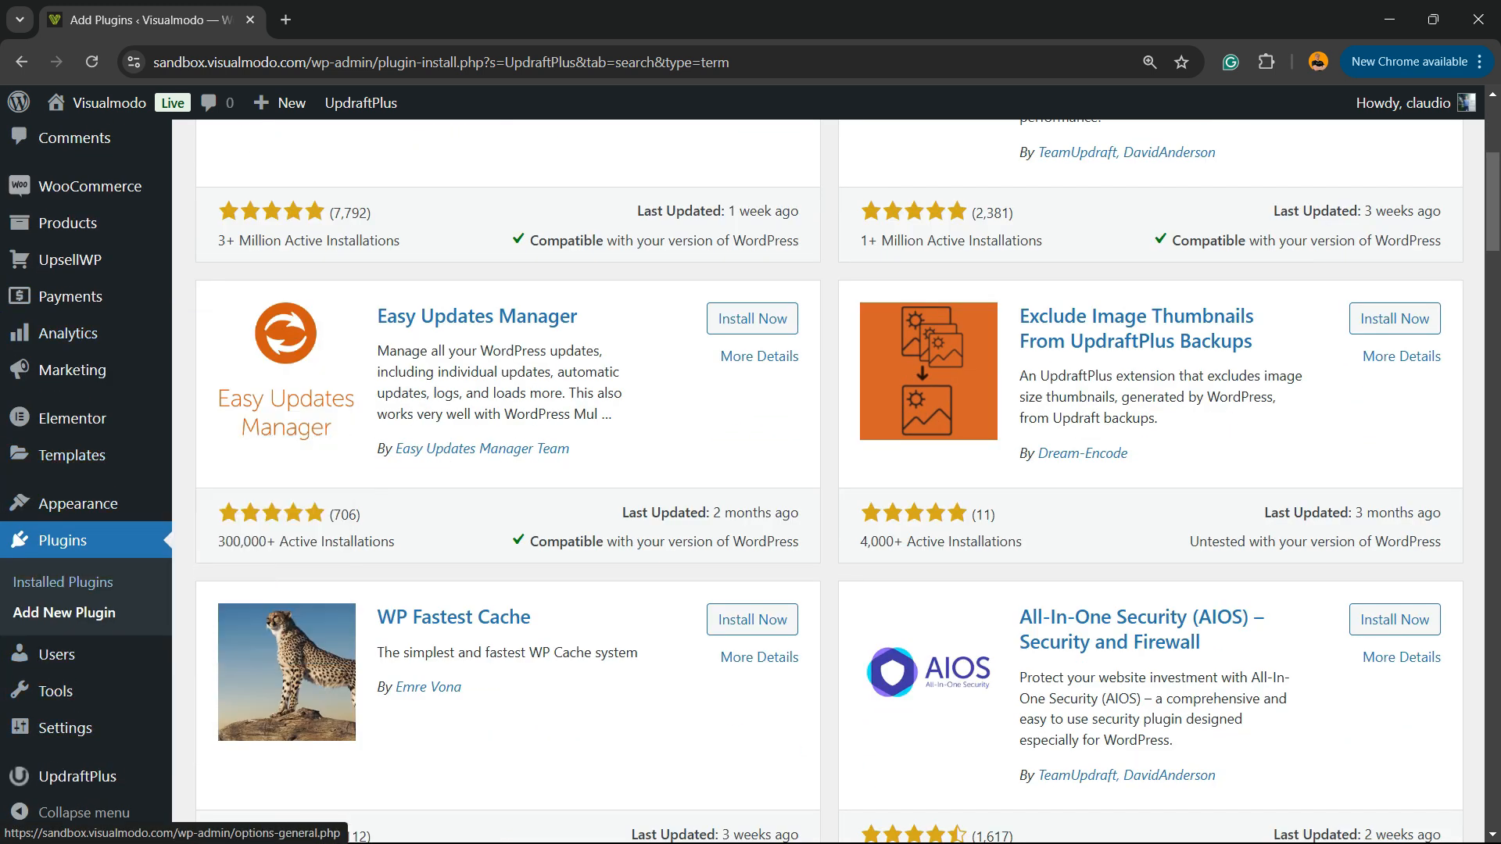
Show the UpdraftPlus Backup/Restore page's Existing backups list, zoomed in for readability.
left_click(80, 777)
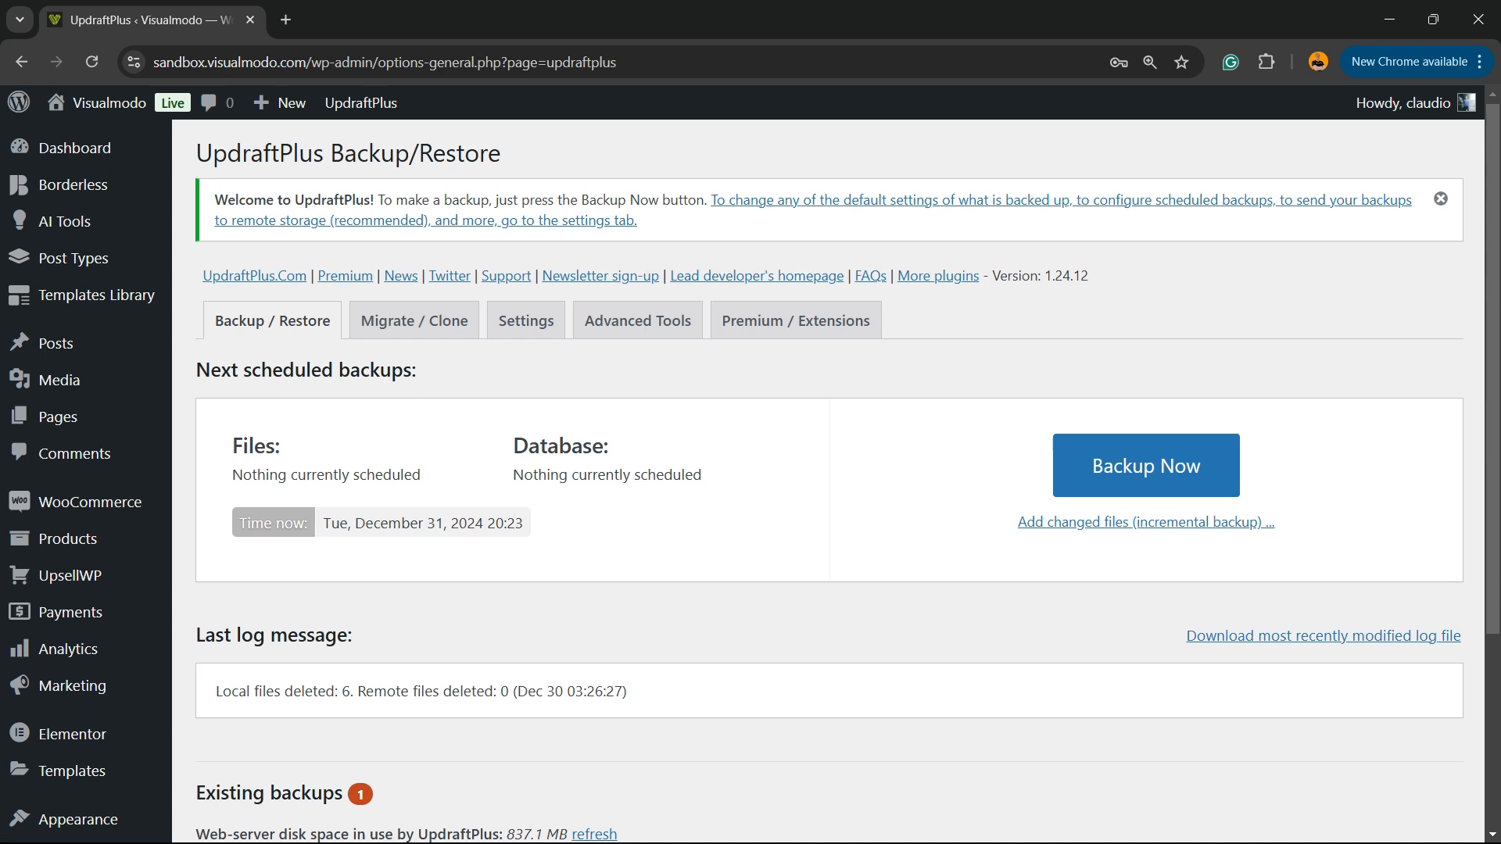
scroll("down", 3)
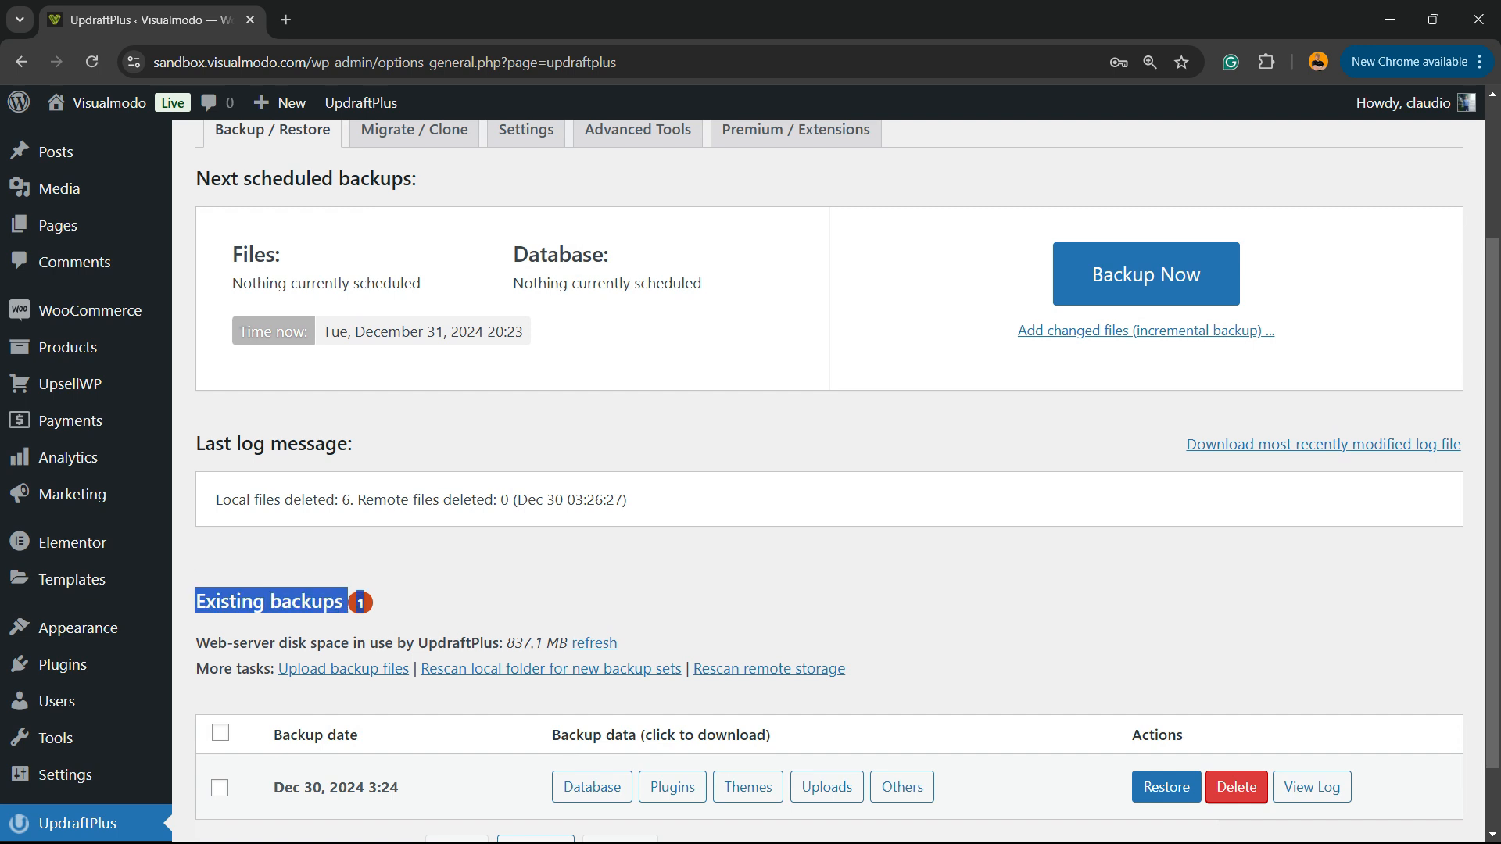
scroll("down", 3)
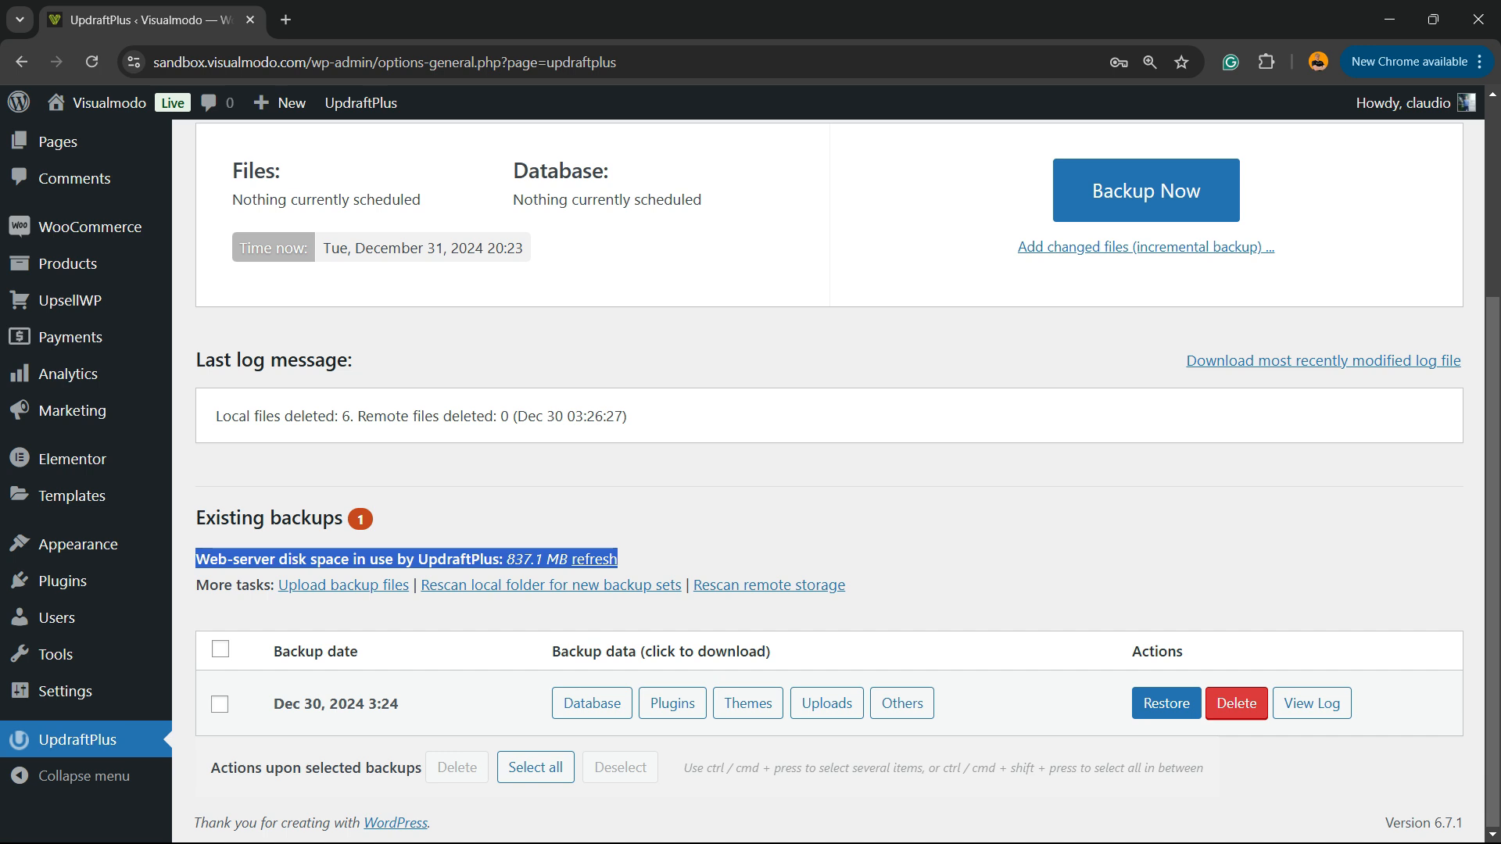
key("ctrl+plus")
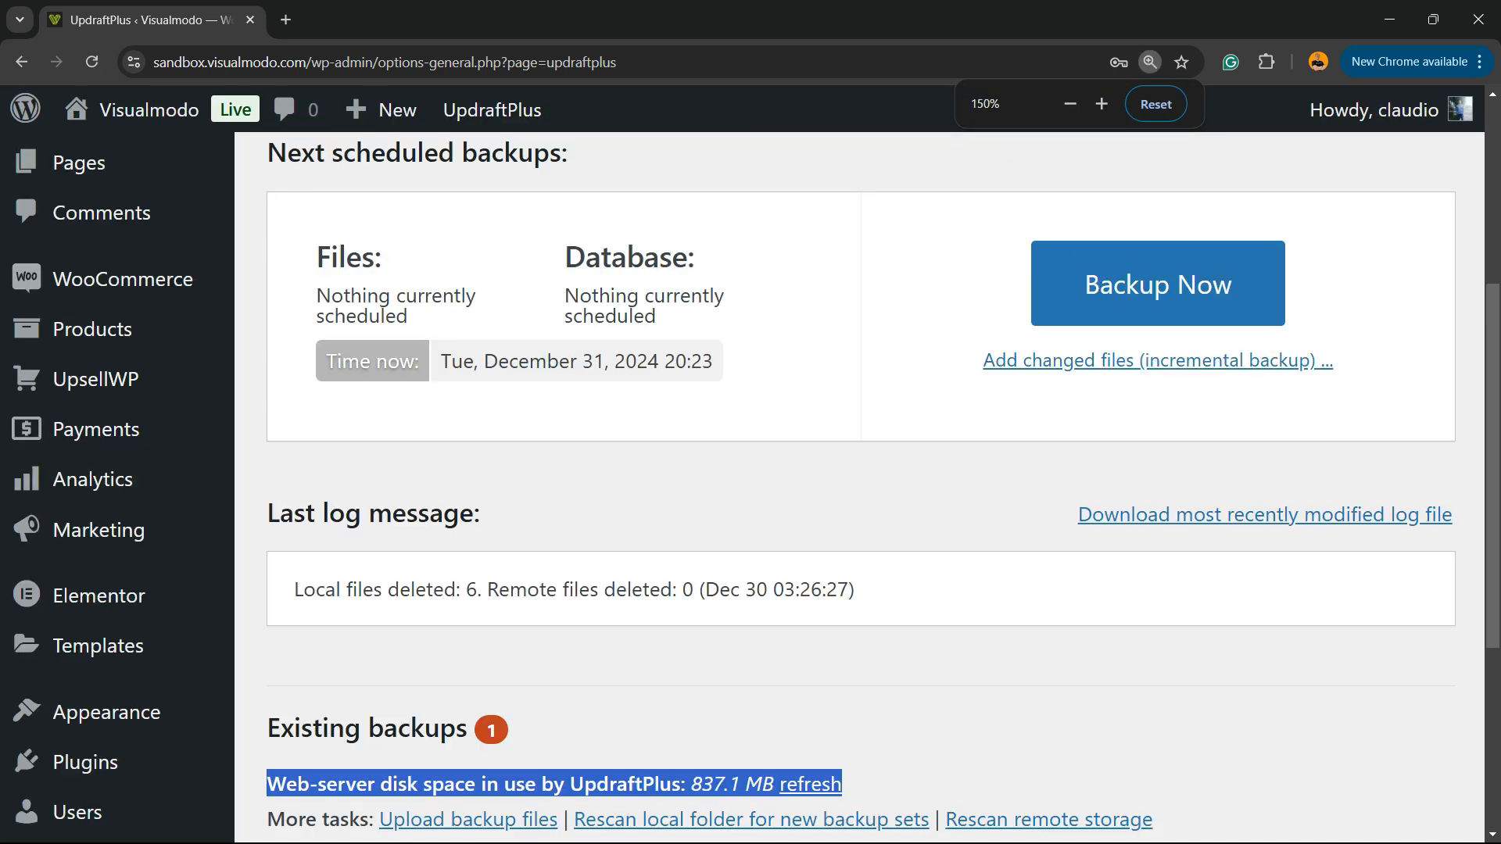
scroll("down", 3)
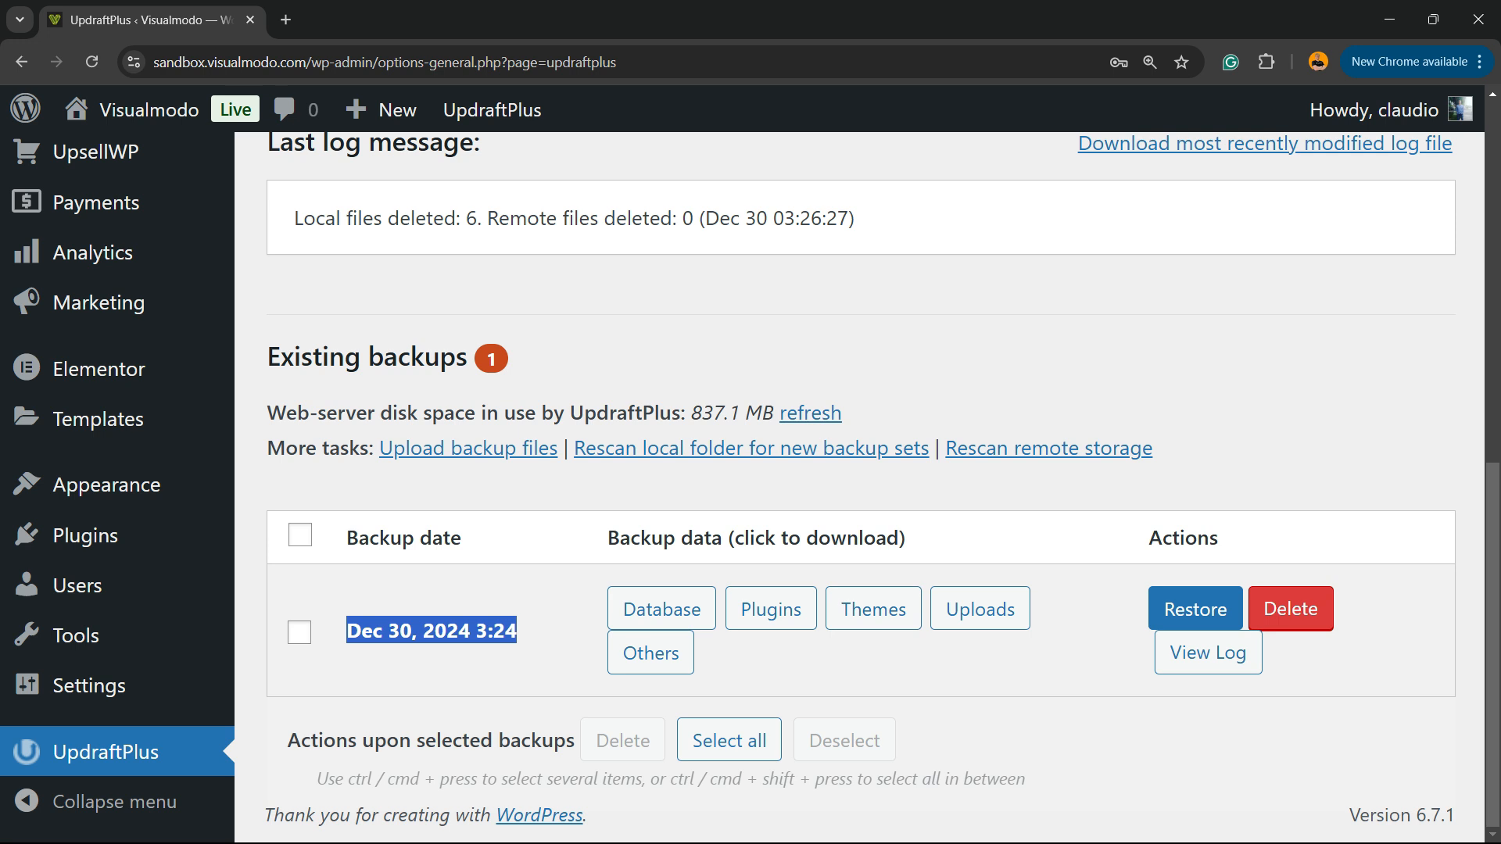
Start restoring the Dec 30, 2024 backup with Others and Database included alongside the other components.
left_click(1192, 608)
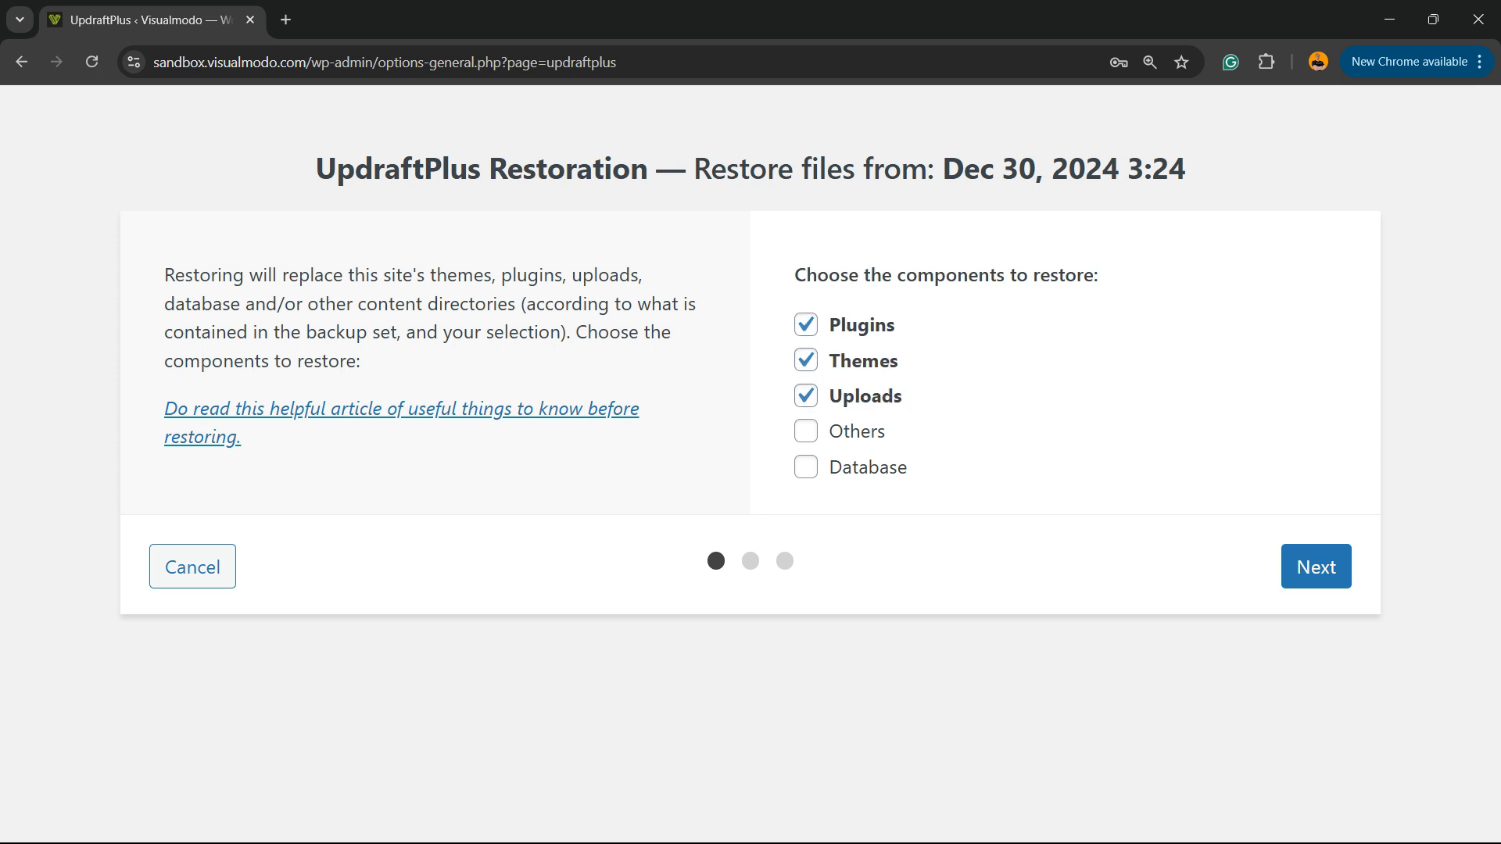
left_click(805, 467)
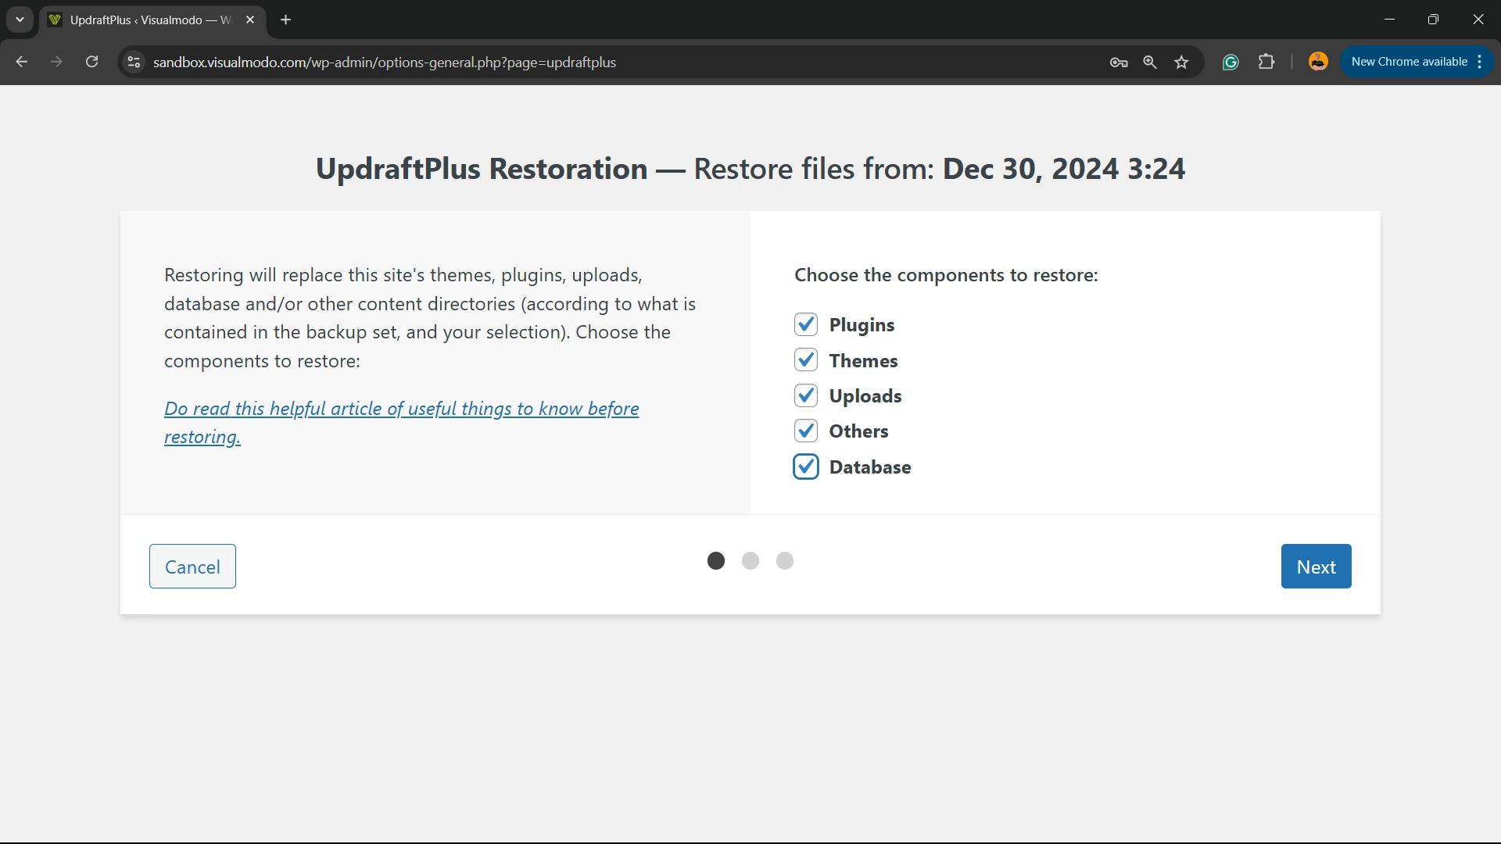
left_click(1315, 566)
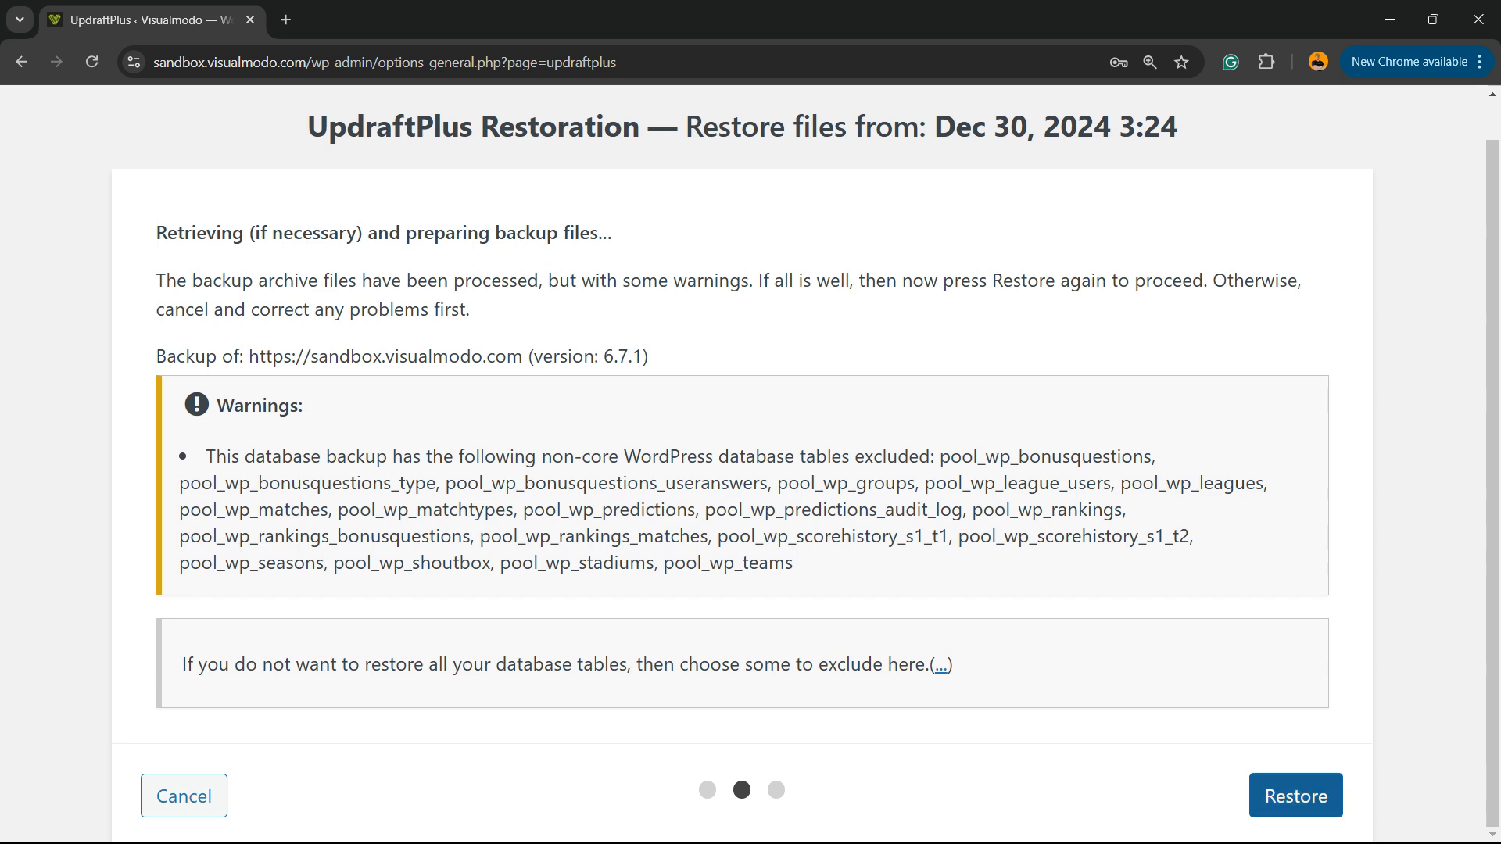
Run the restore until 'Restore successful!' and return to the UpdraftPlus configuration.
left_click(1294, 796)
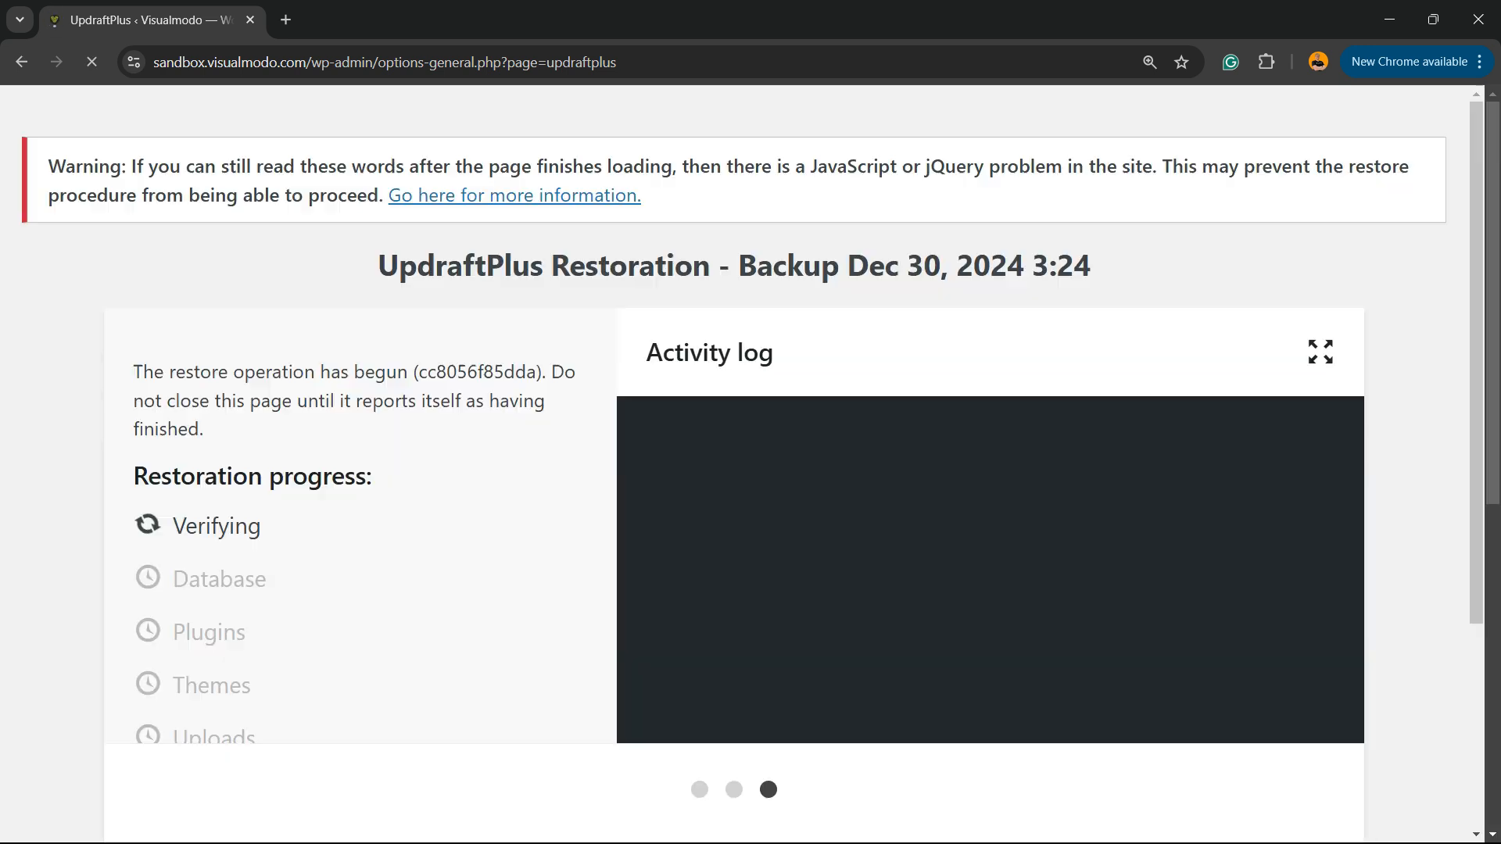
scroll("down", 3)
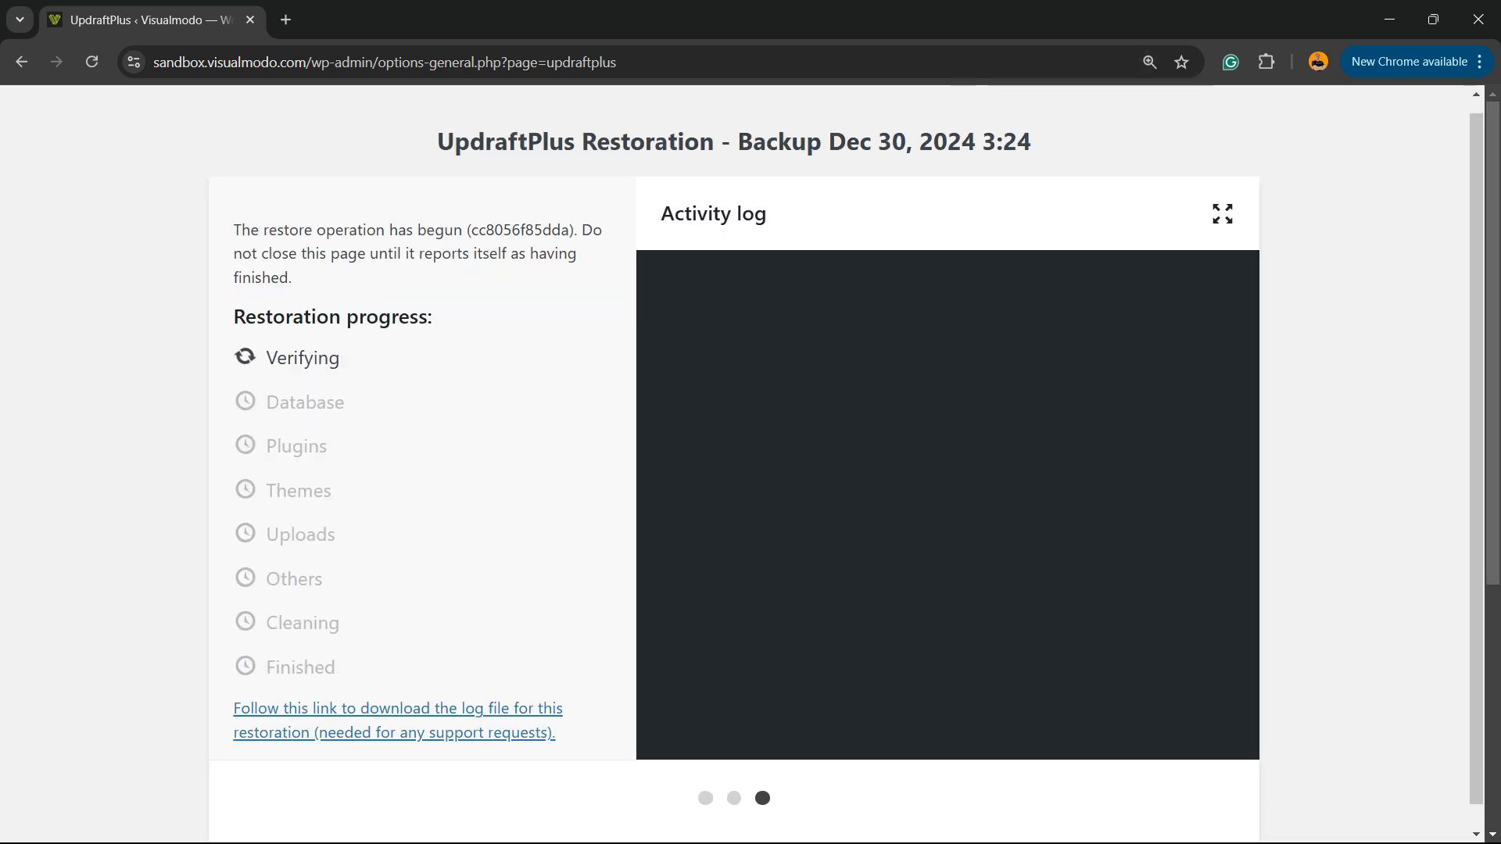
scroll("down", 3)
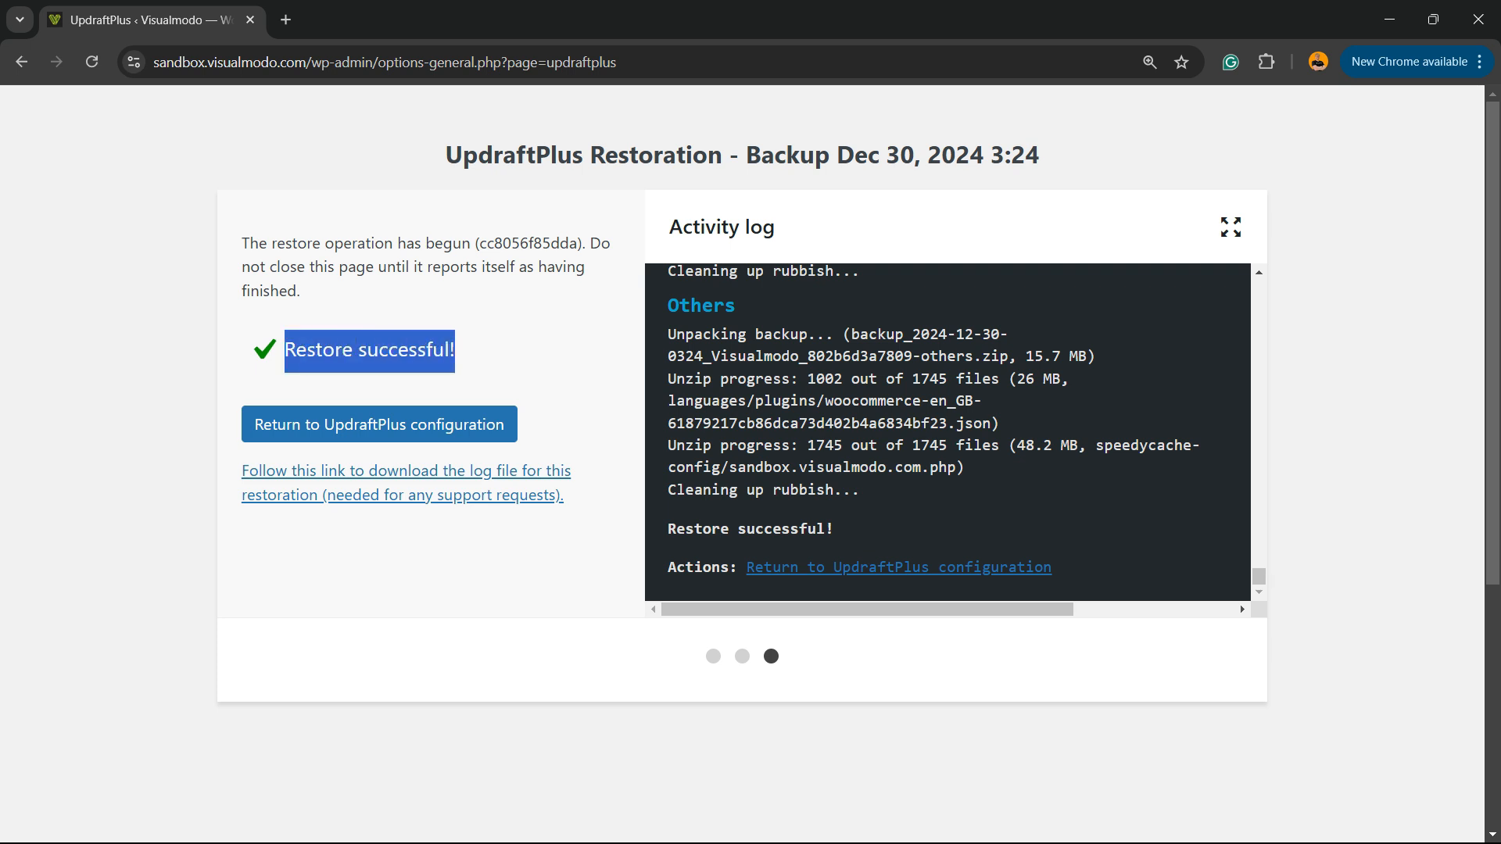
left_click(378, 424)
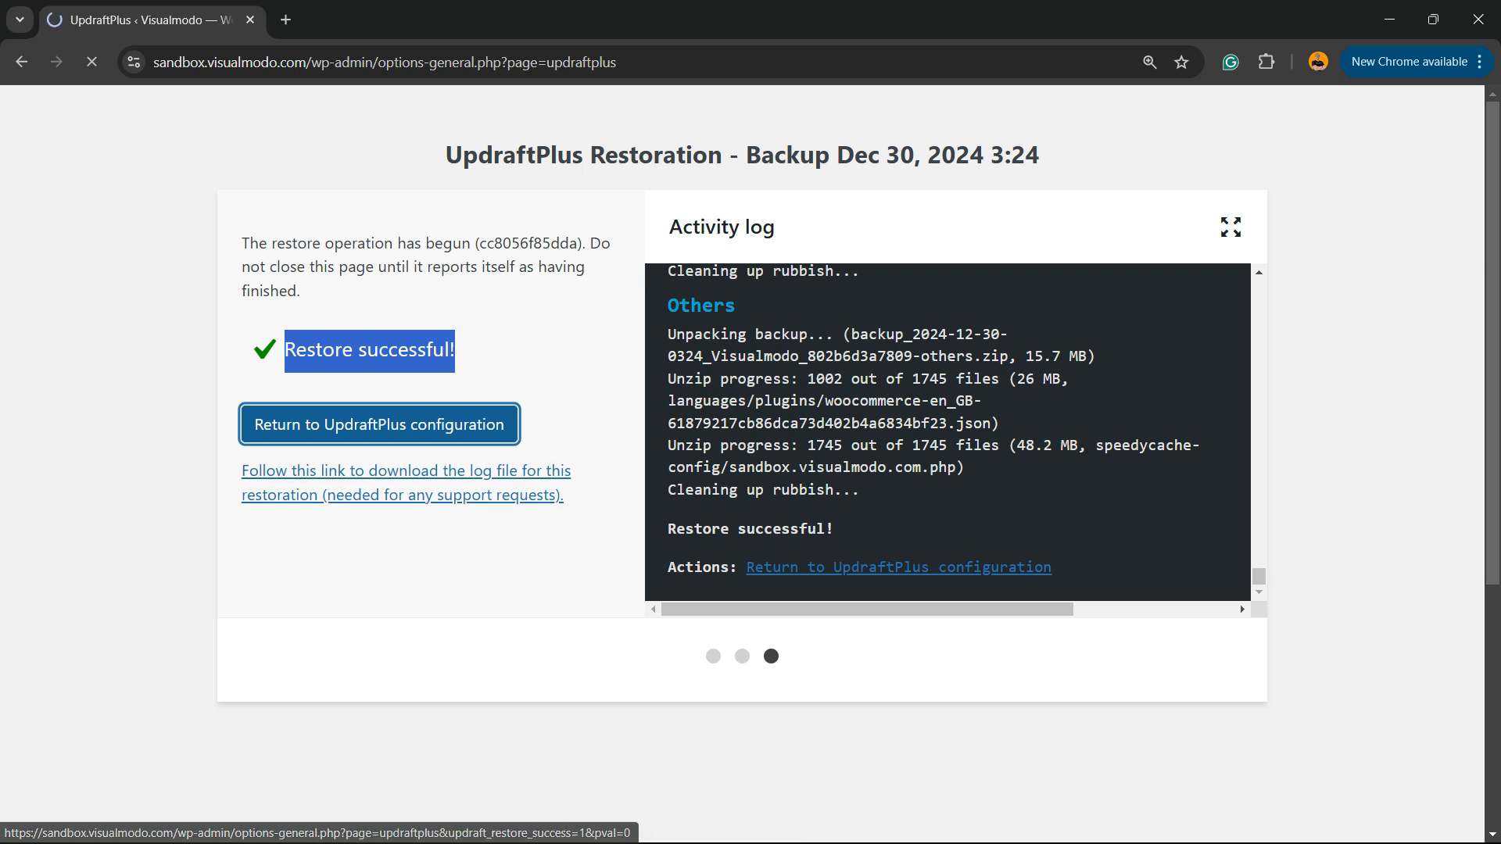
Review the raw backup history of the old backup on the Backup / Restore tab.
left_click(378, 424)
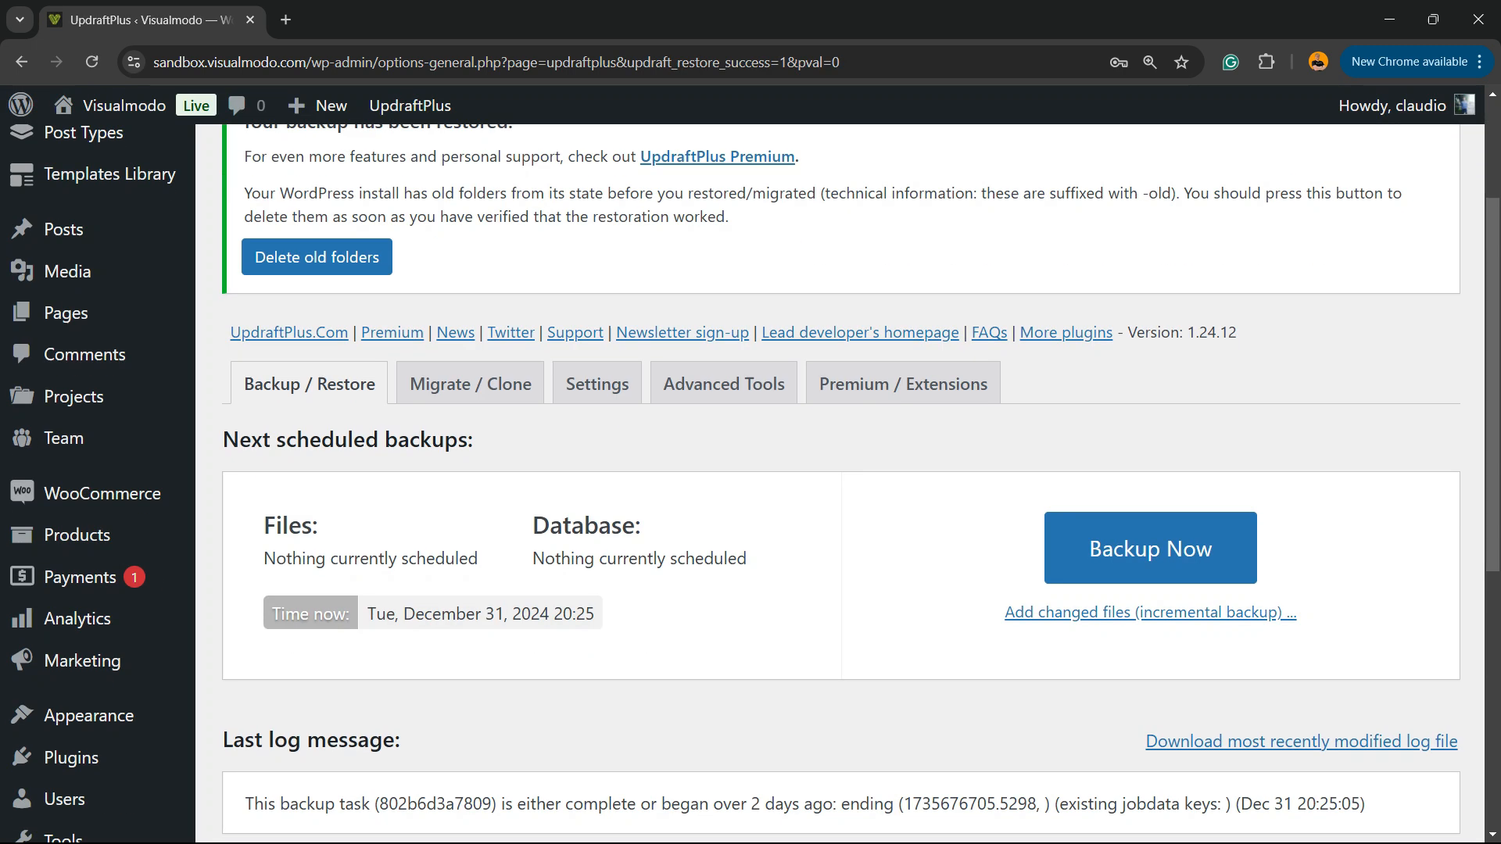
scroll("down", 3)
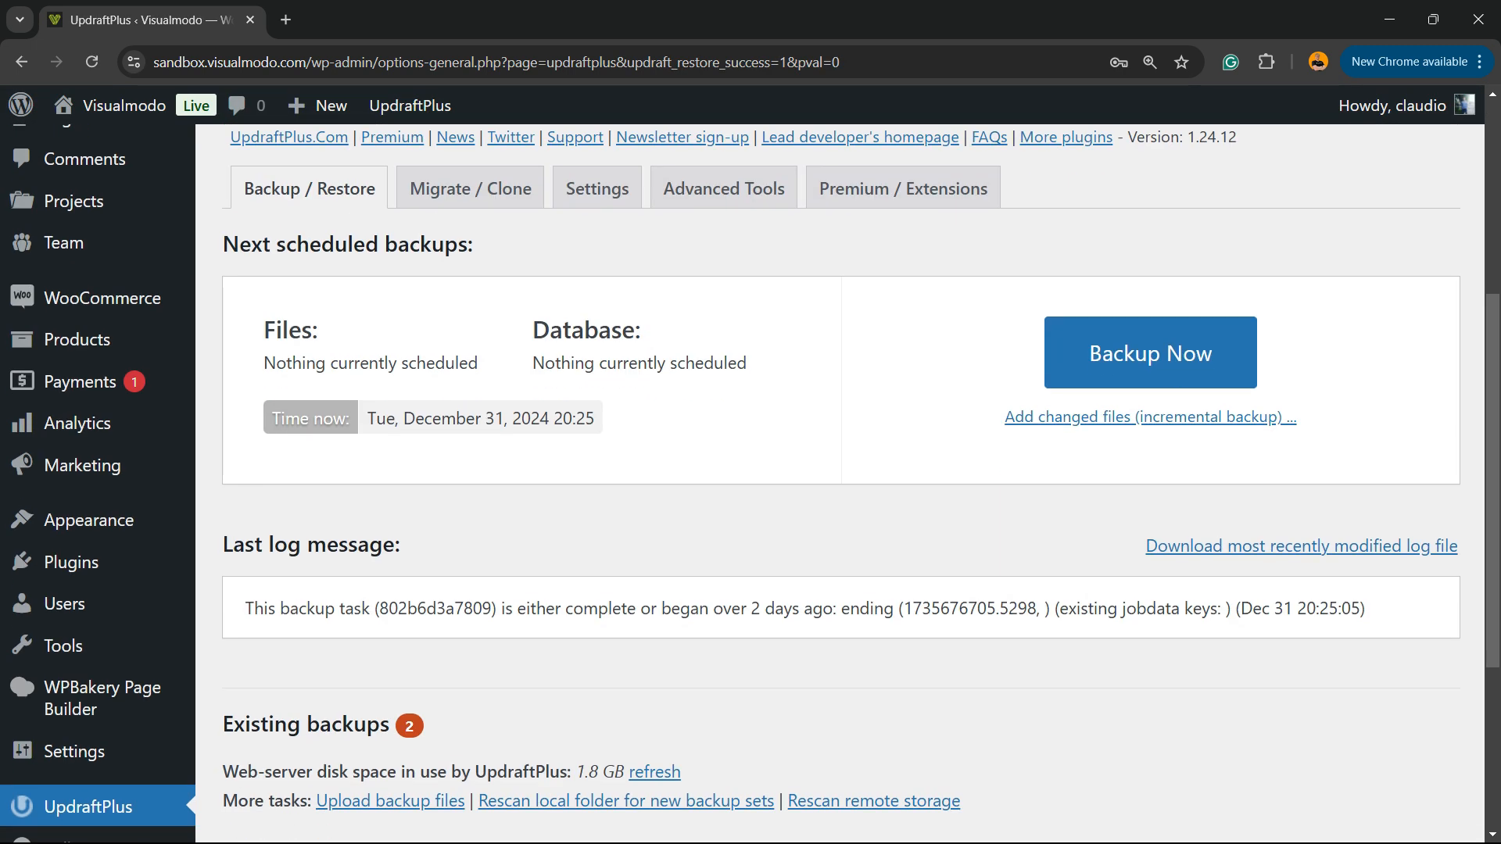
scroll("down", 3)
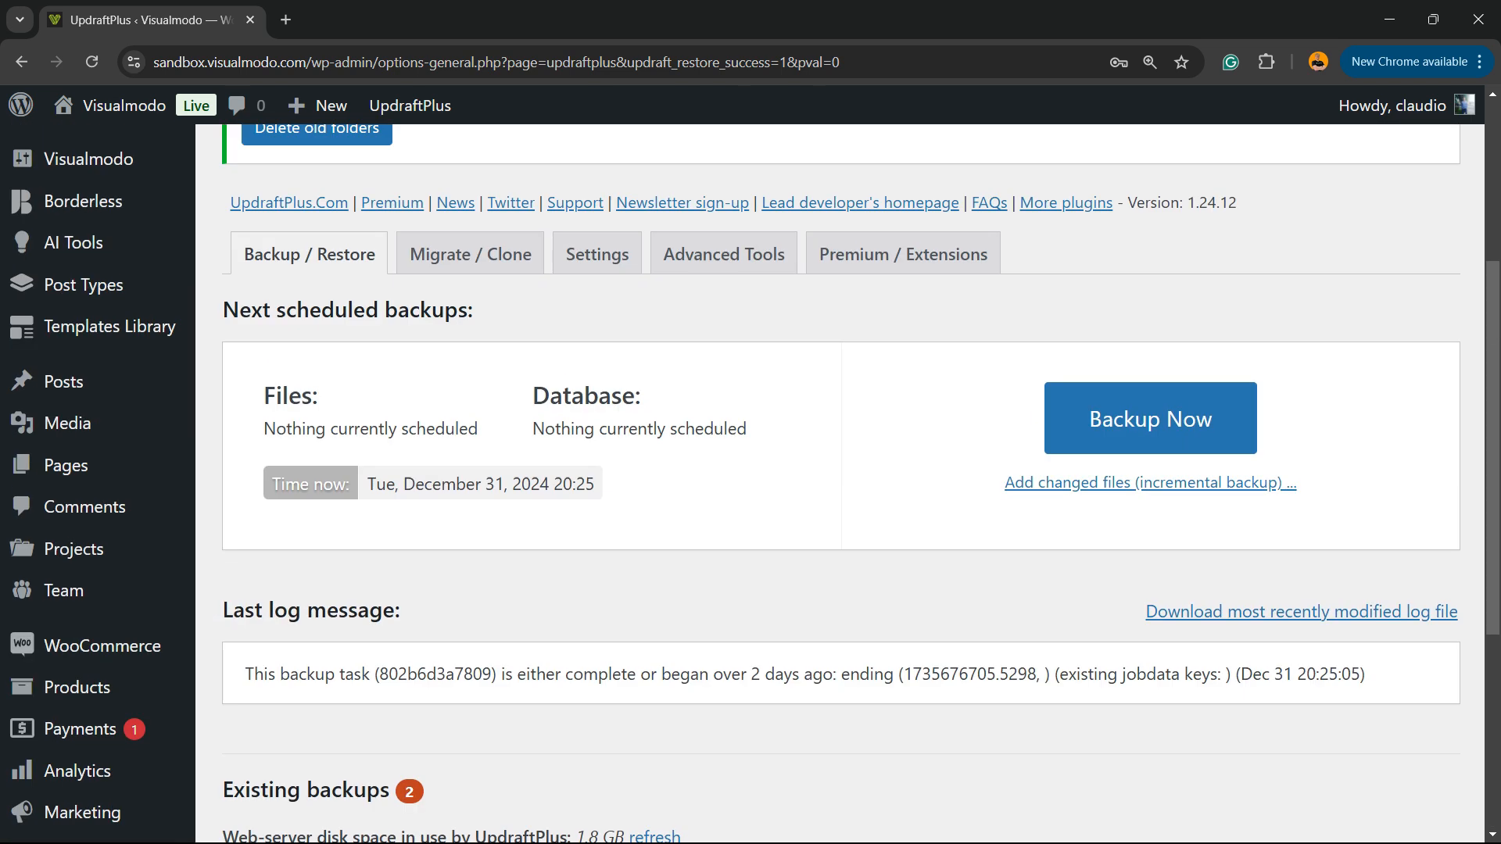
scroll("down", 3)
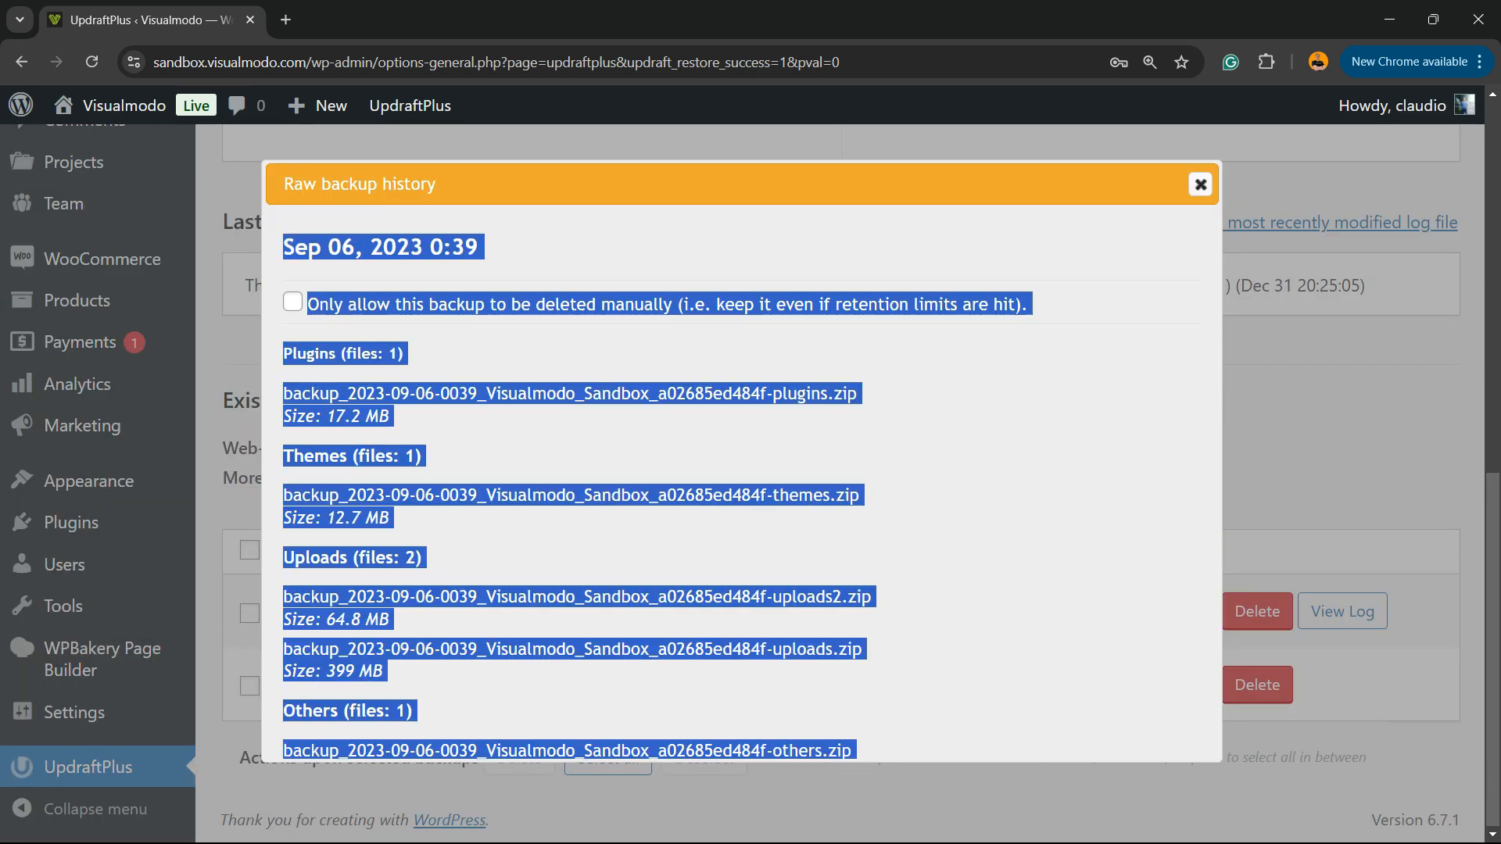
Close the history and delete the stored backup sets so zero existing backups remain.
left_click(1199, 184)
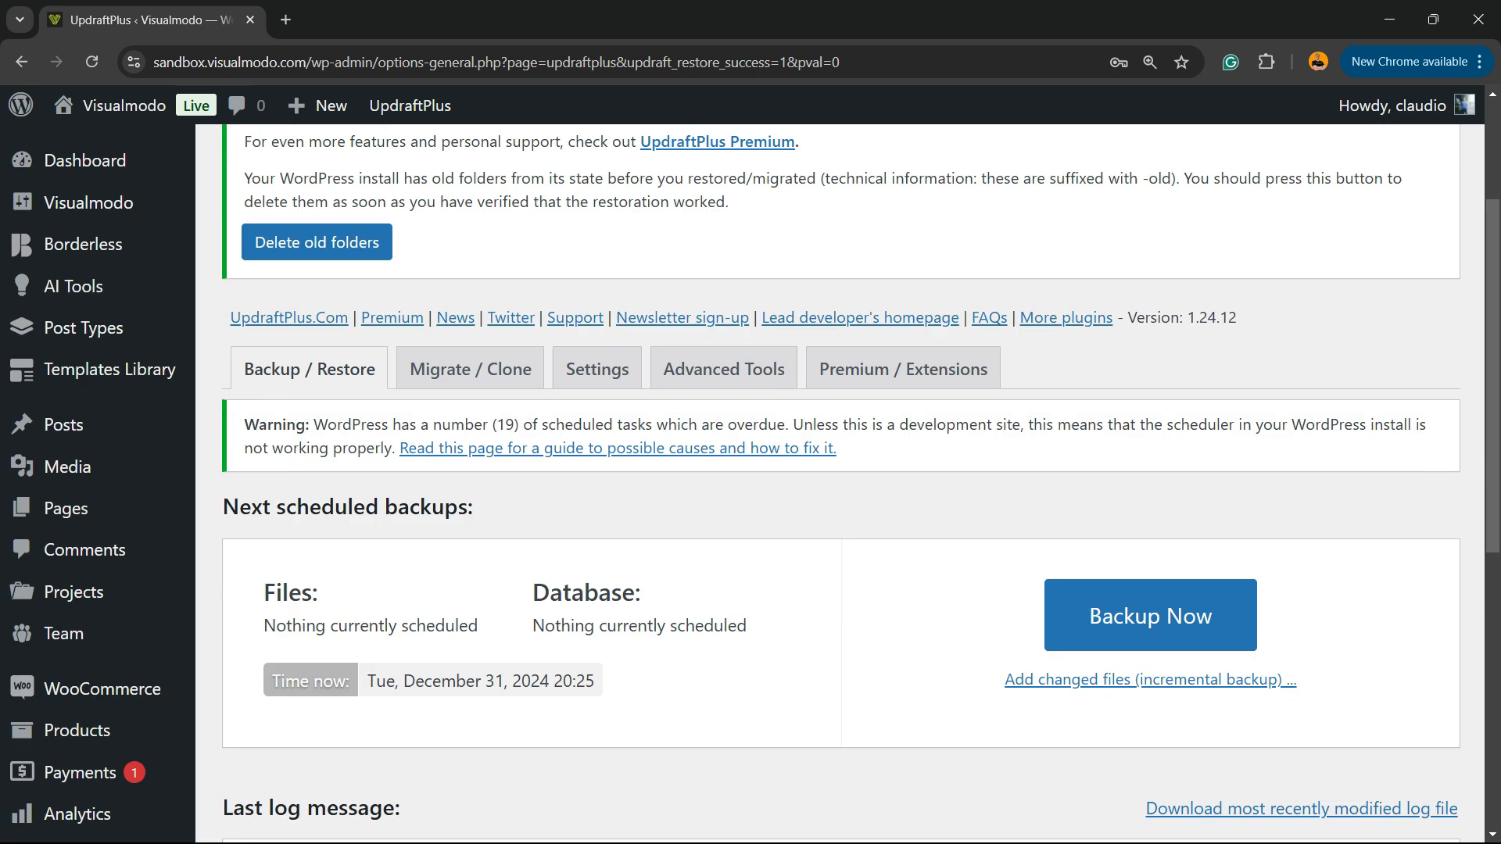
scroll("down", 3)
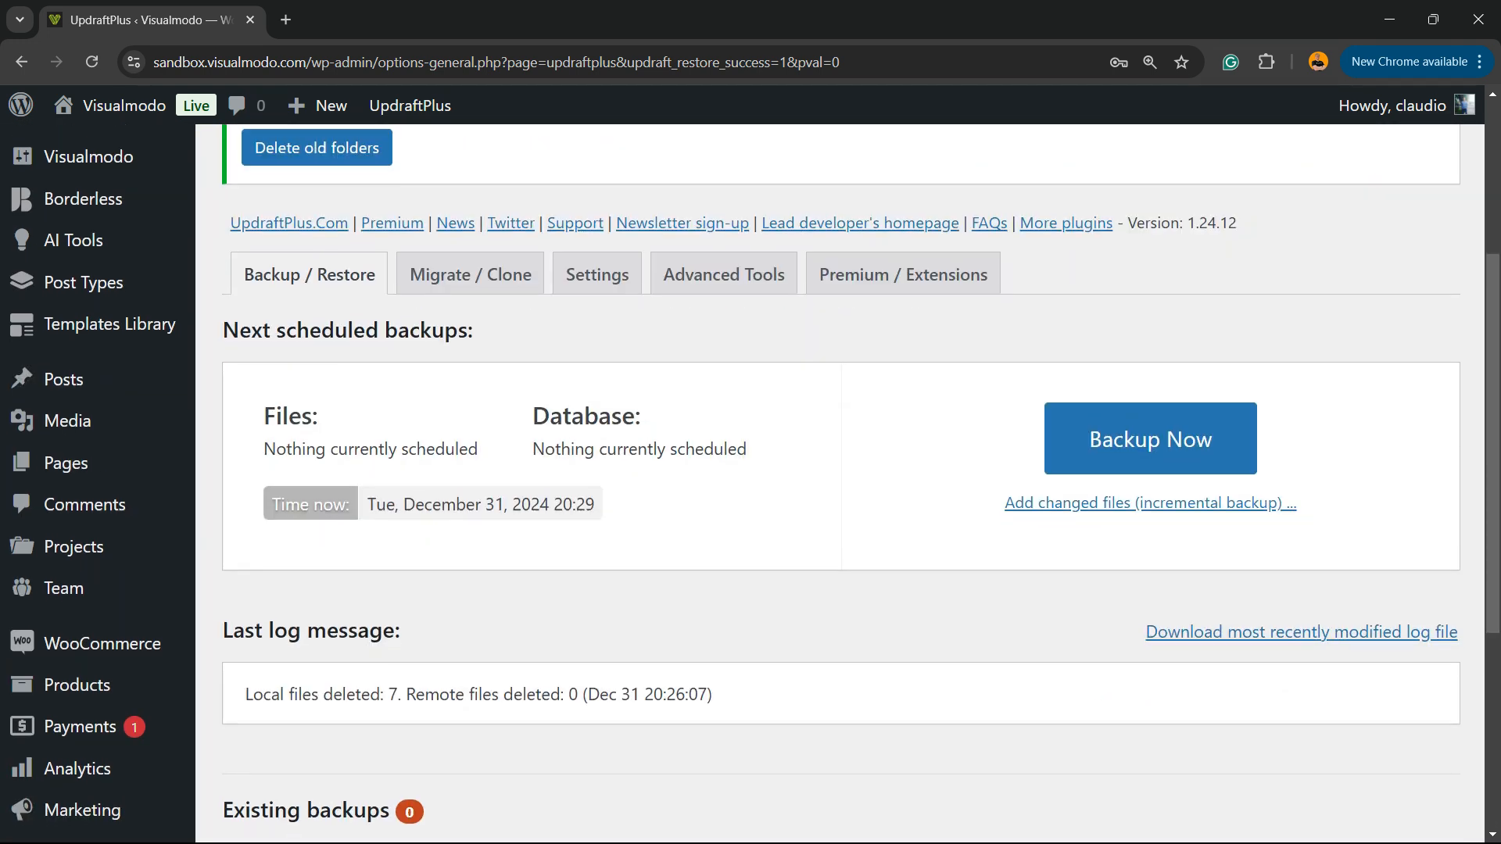
scroll("down", 3)
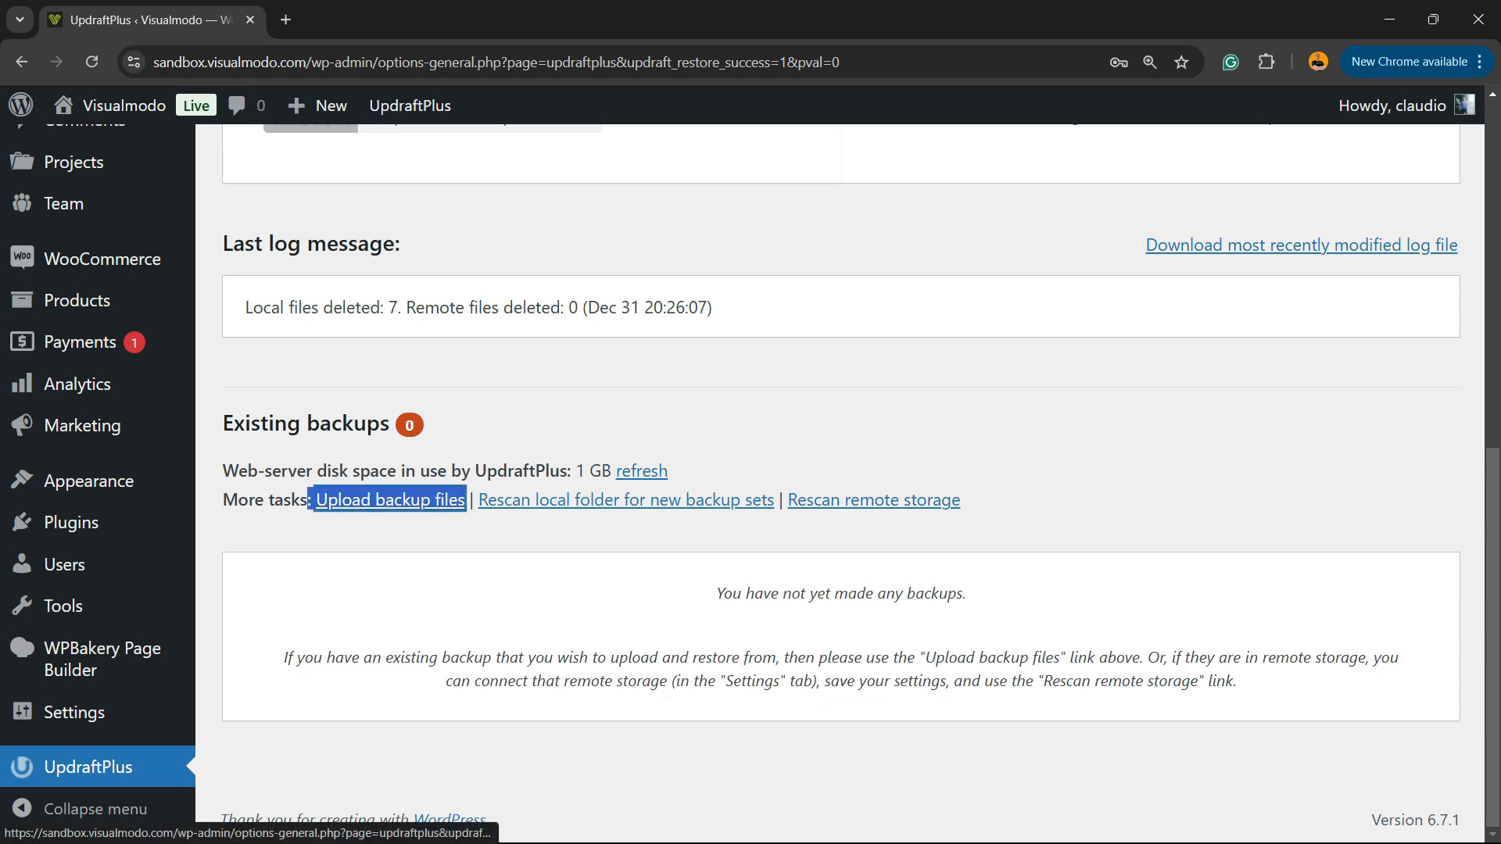
Upload the mu-plugins backup zip from Downloads via 'Upload backup files'.
left_click(389, 499)
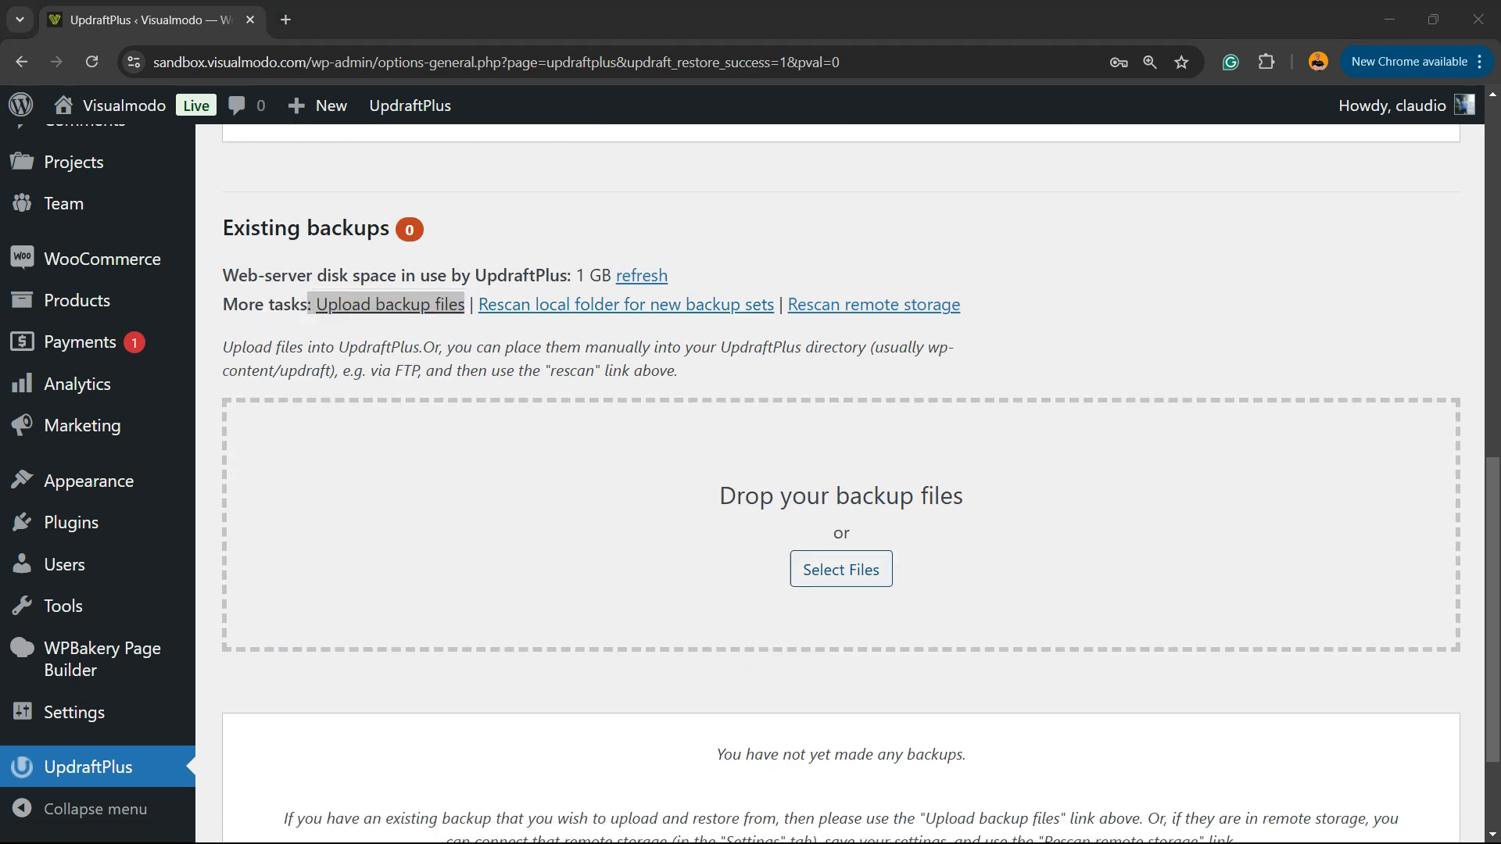
left_click(839, 569)
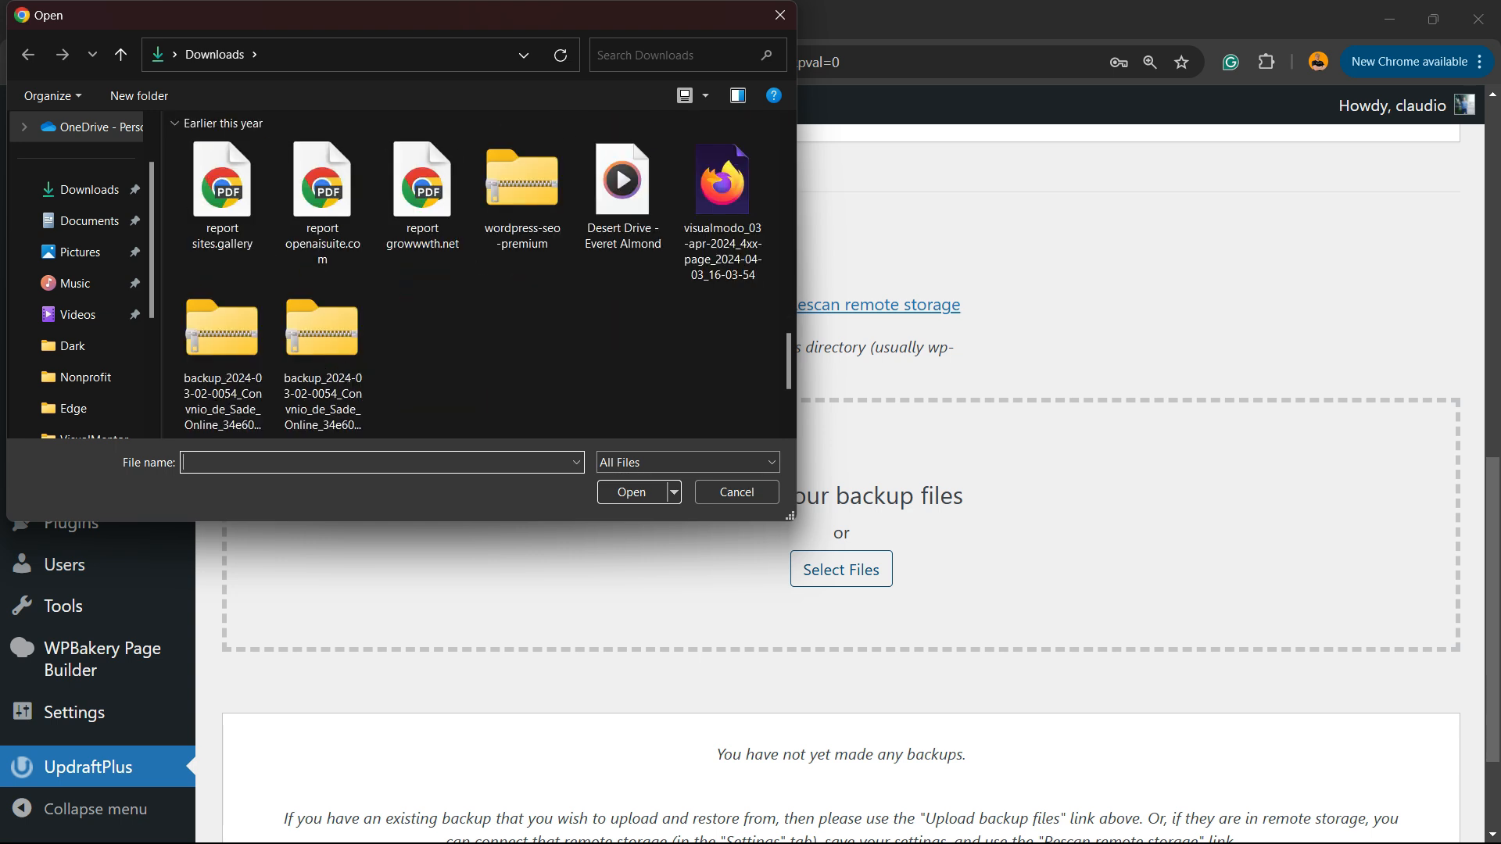
left_click(322, 328)
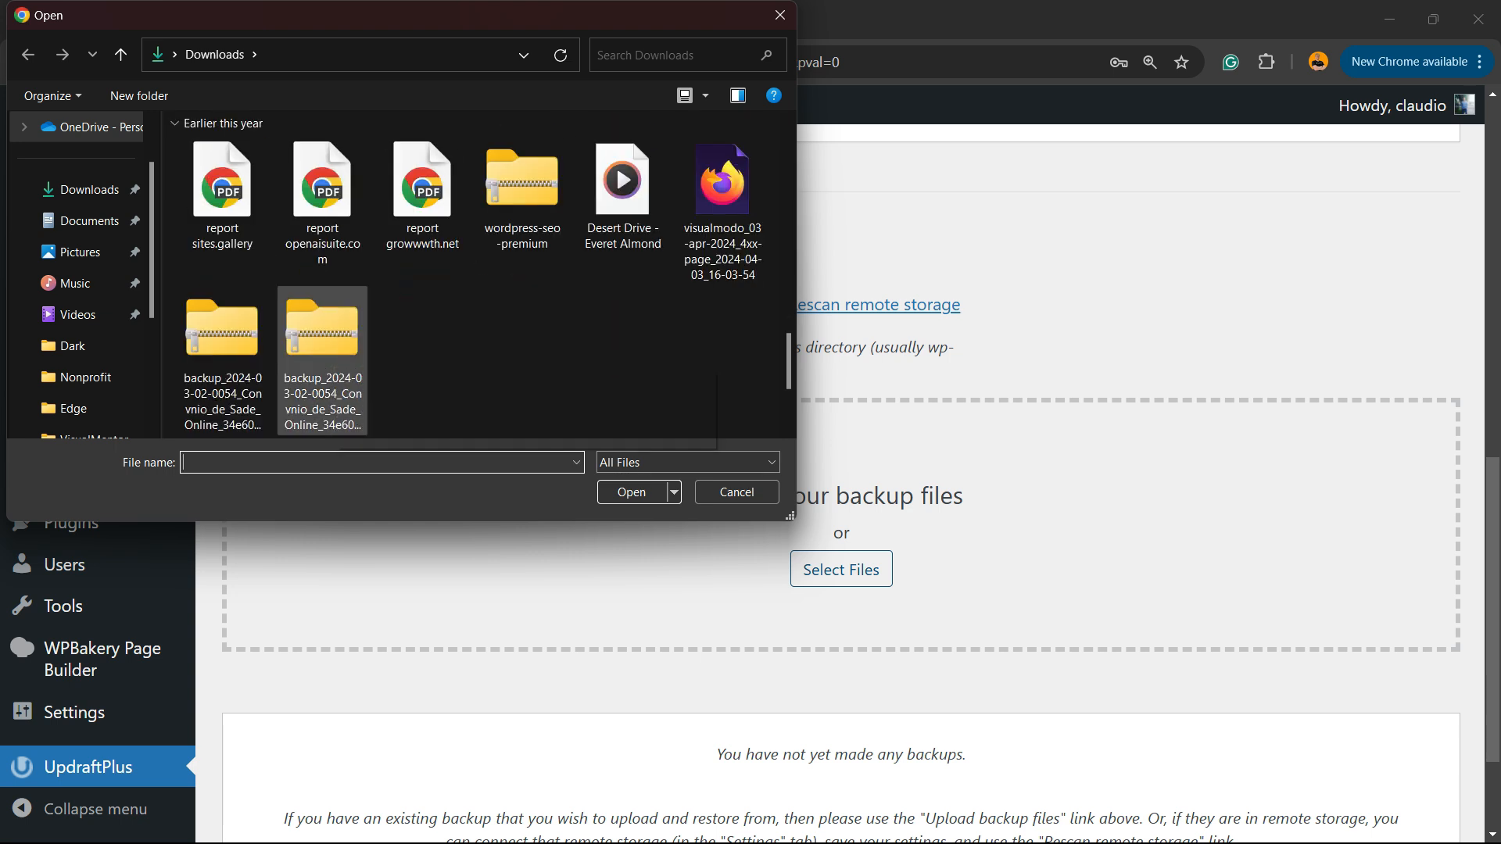
left_click(322, 327)
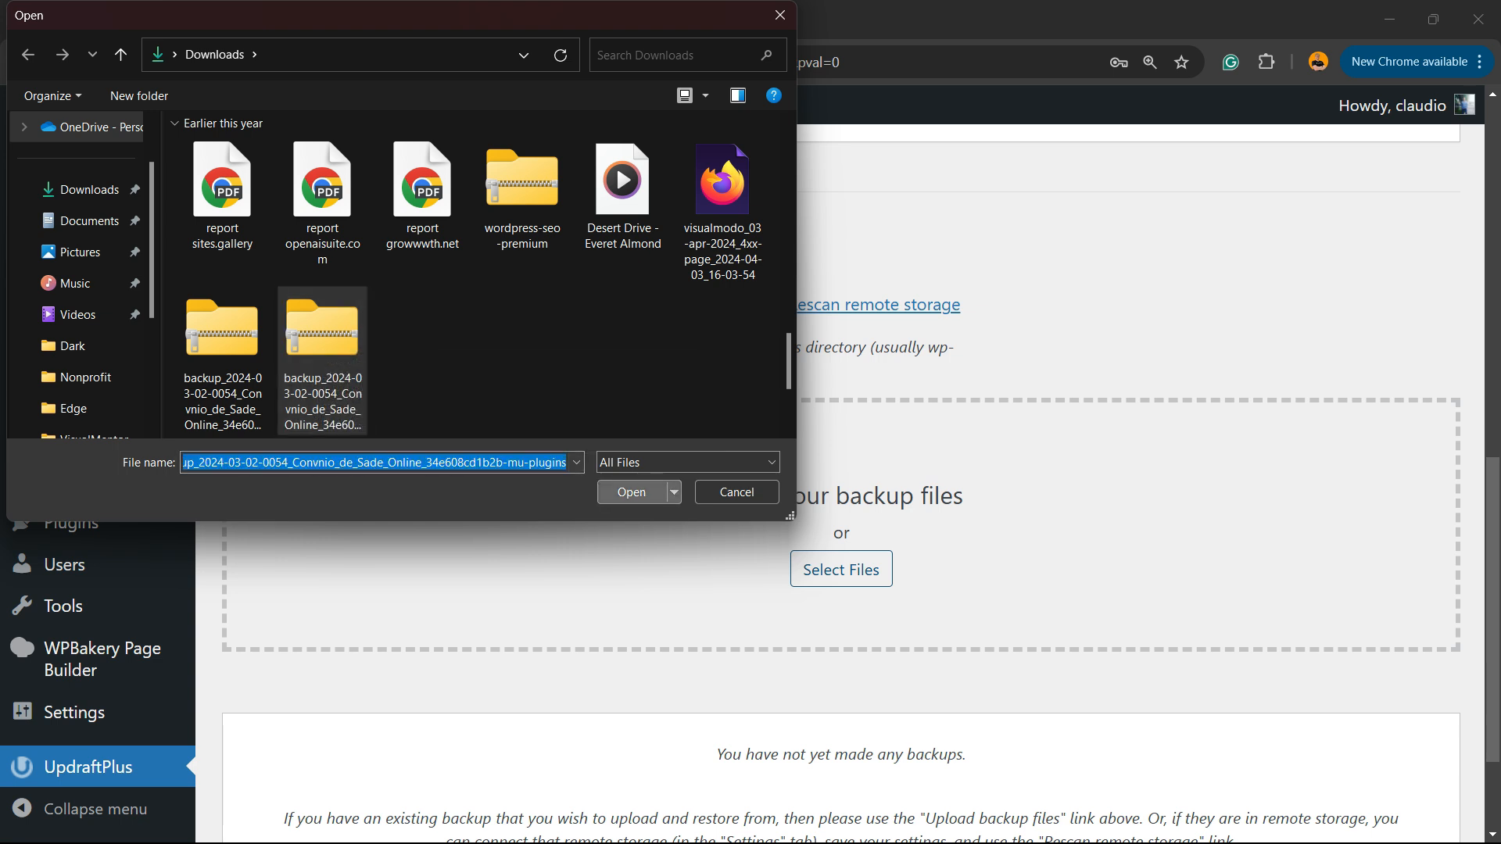
left_click(630, 491)
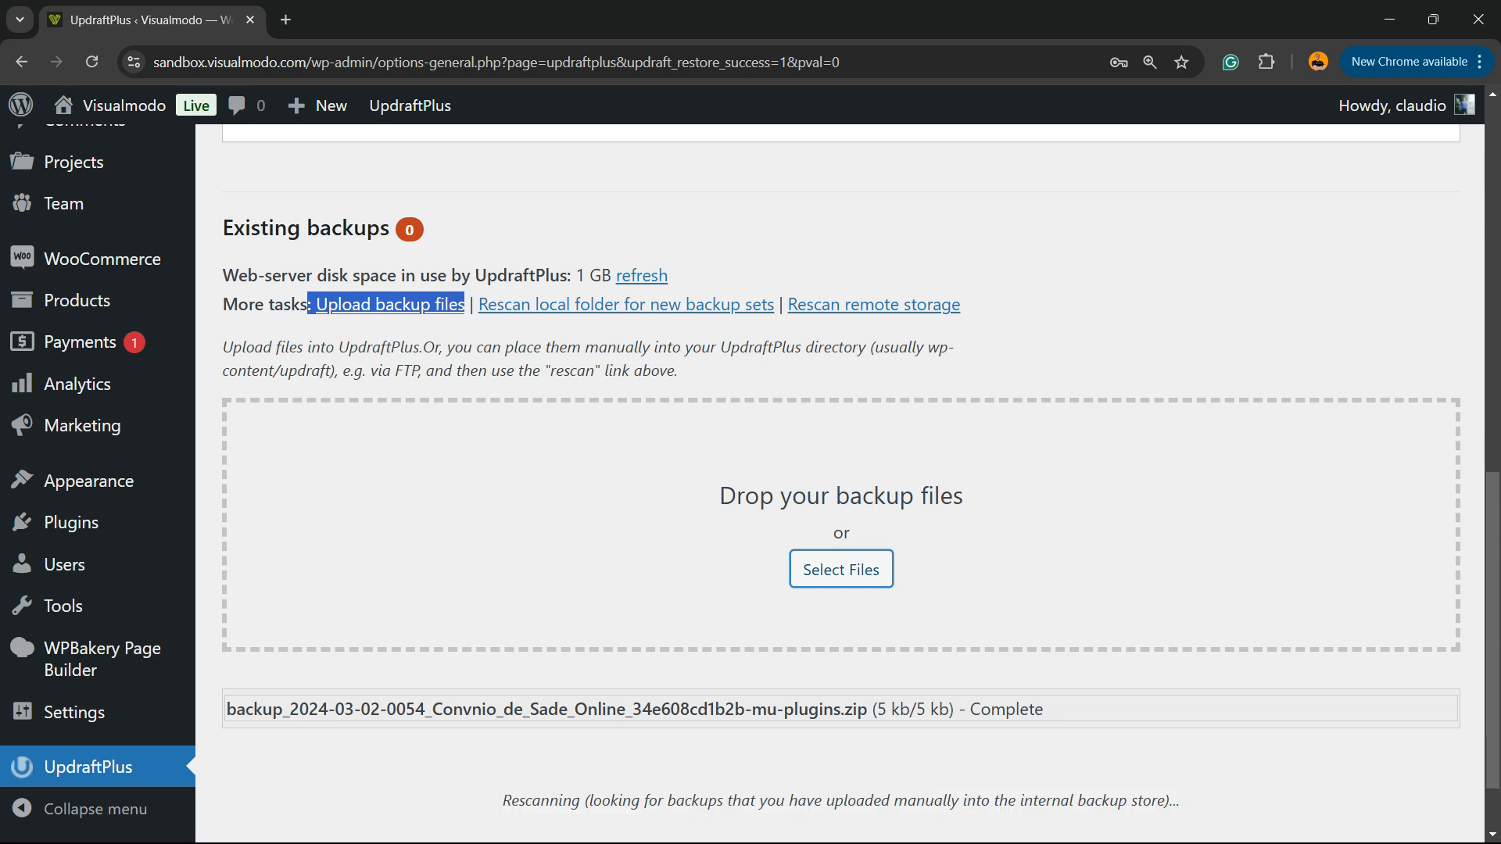
mouse_move(841, 569)
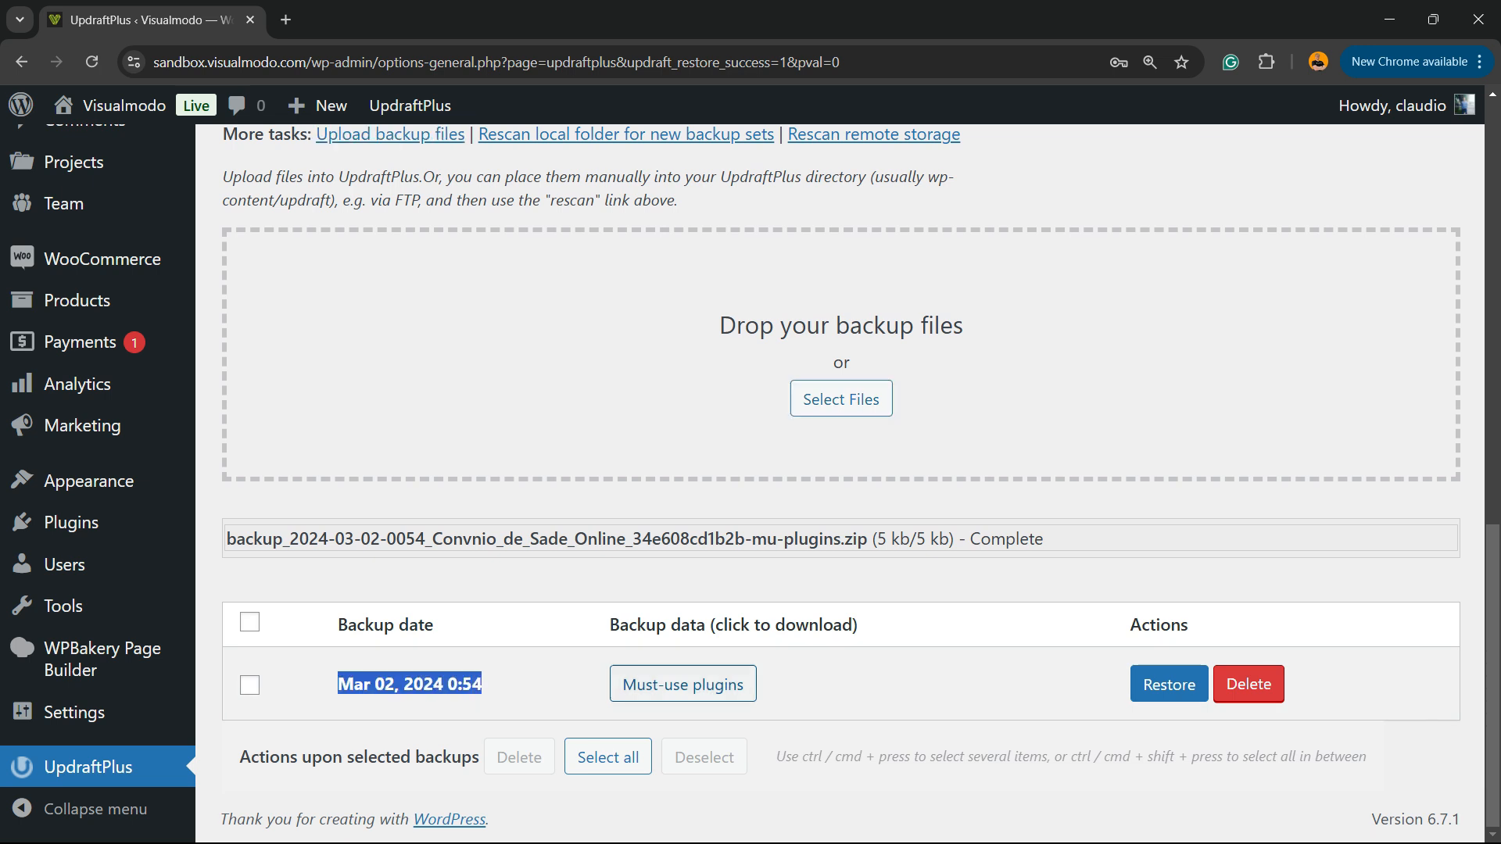
mouse_move(1167, 683)
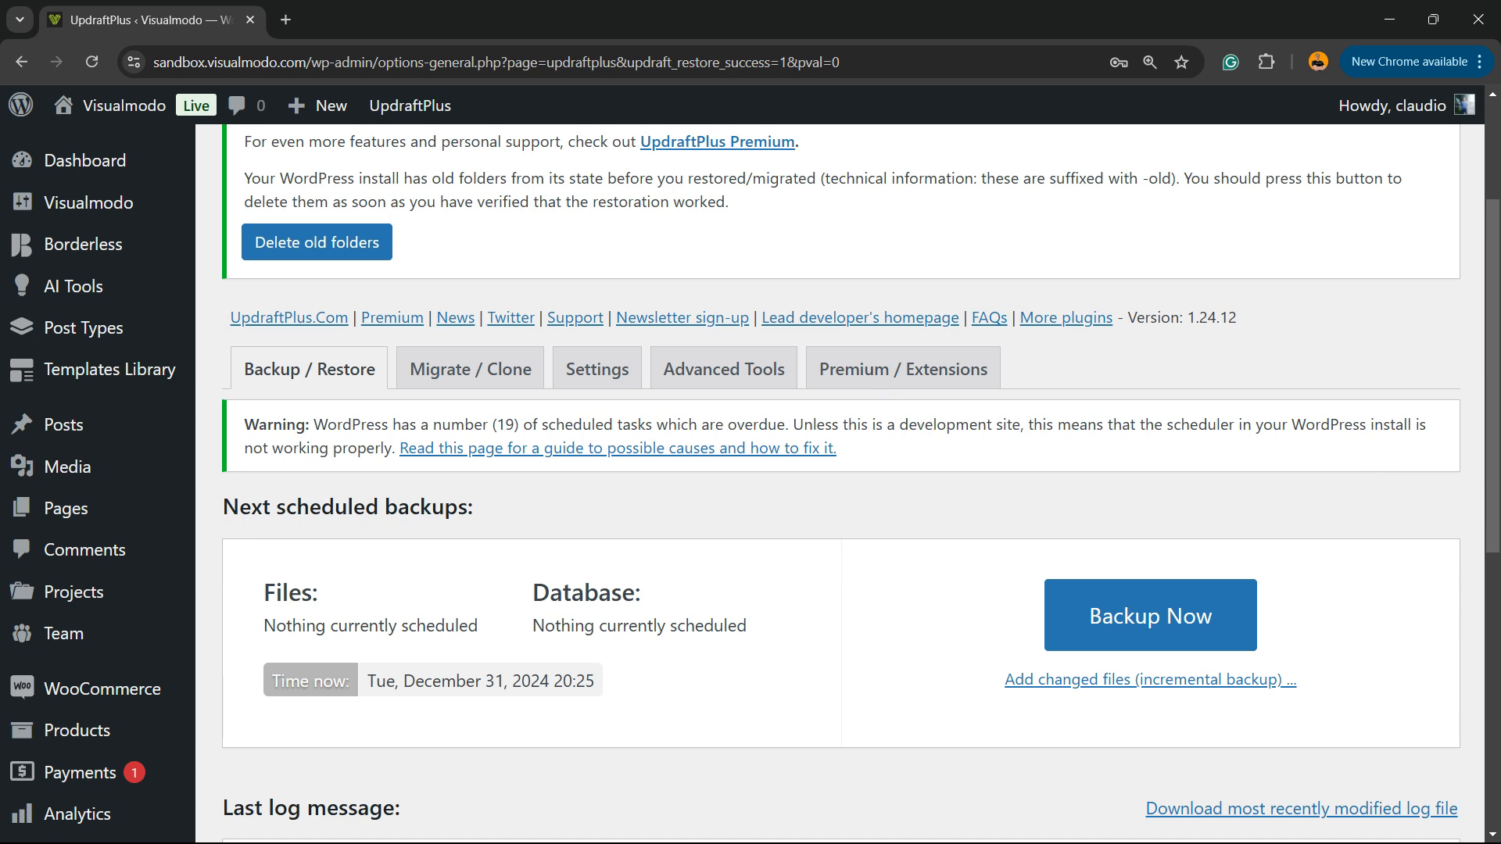
Check the rescanned Existing backups list now shows the uploaded backup with its Restore button.
scroll("down", 3)
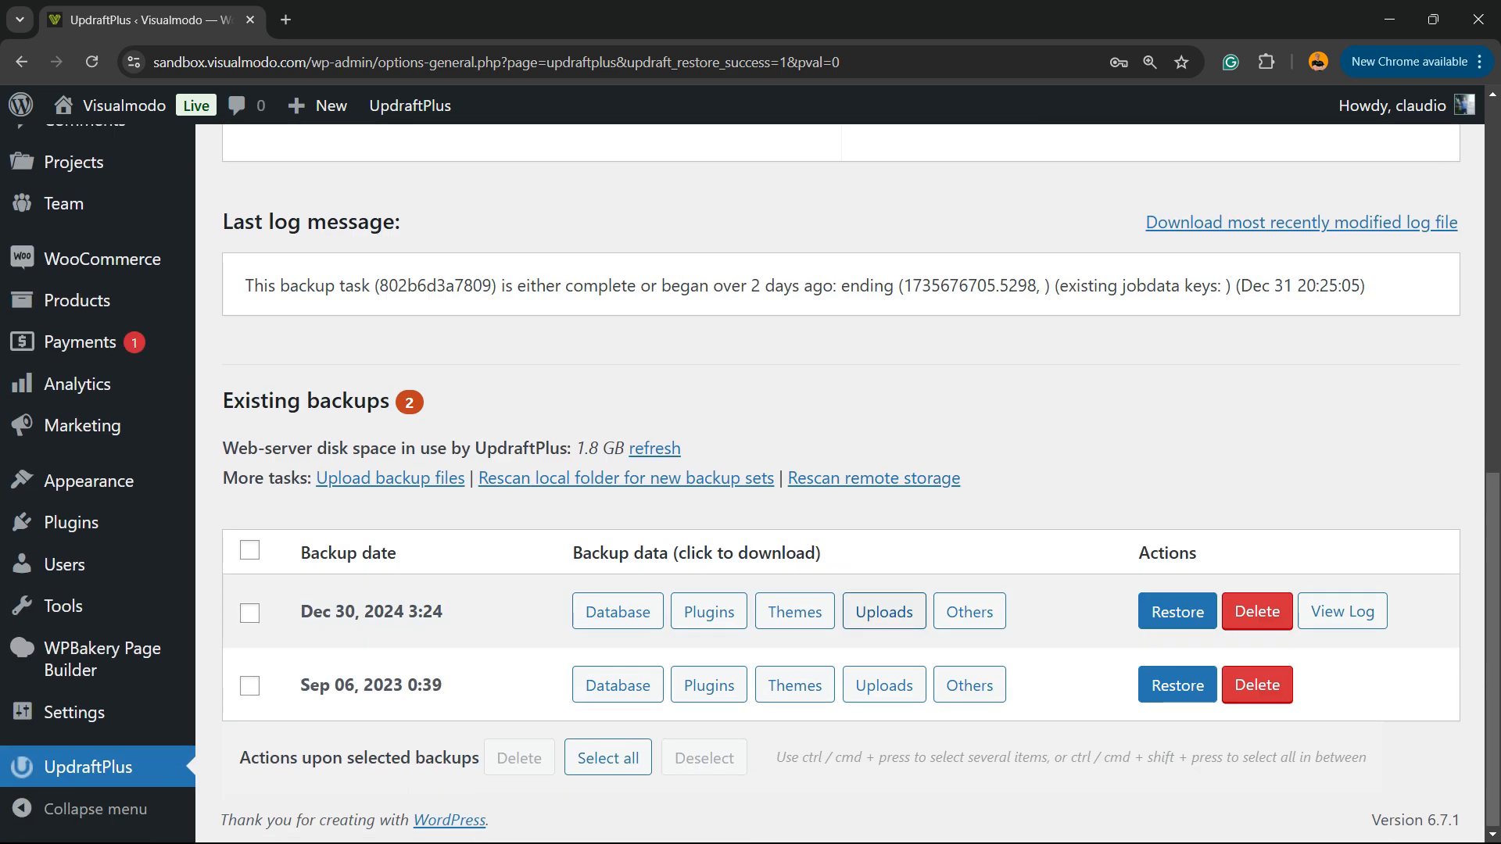